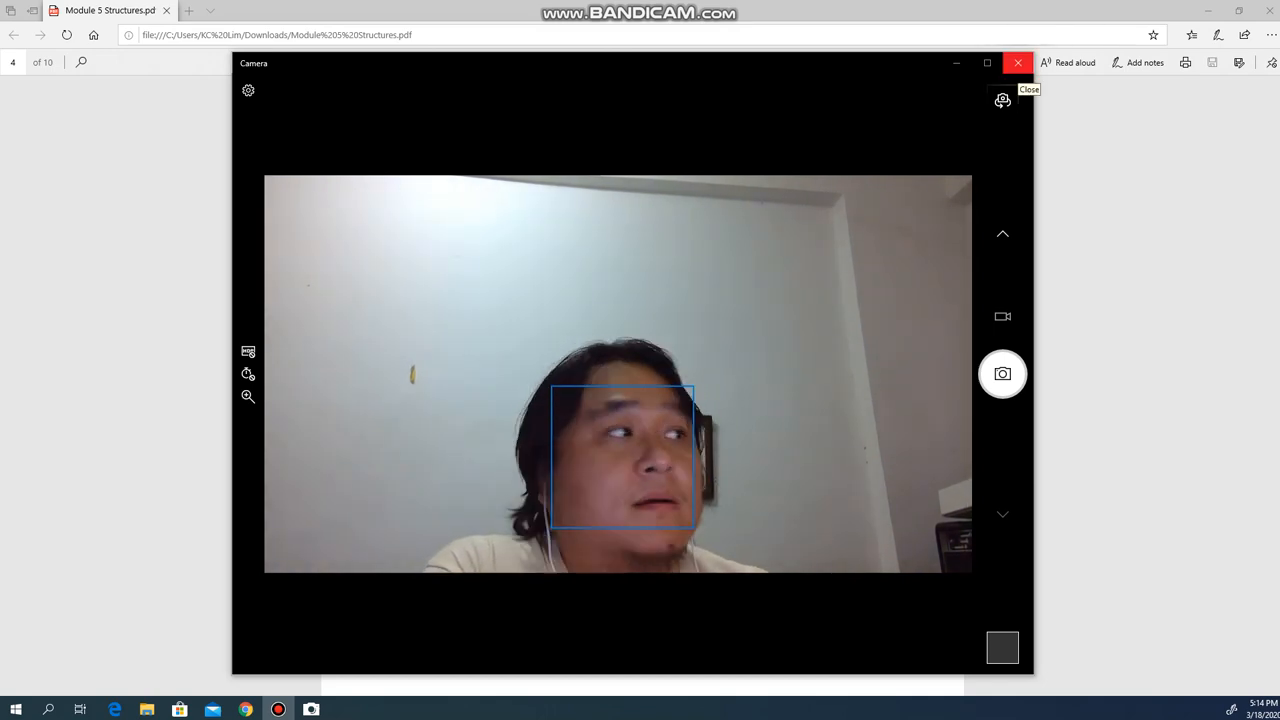
# Close the Camera window so the Structures lecture PDF shows again
pyautogui.click(1017, 63)
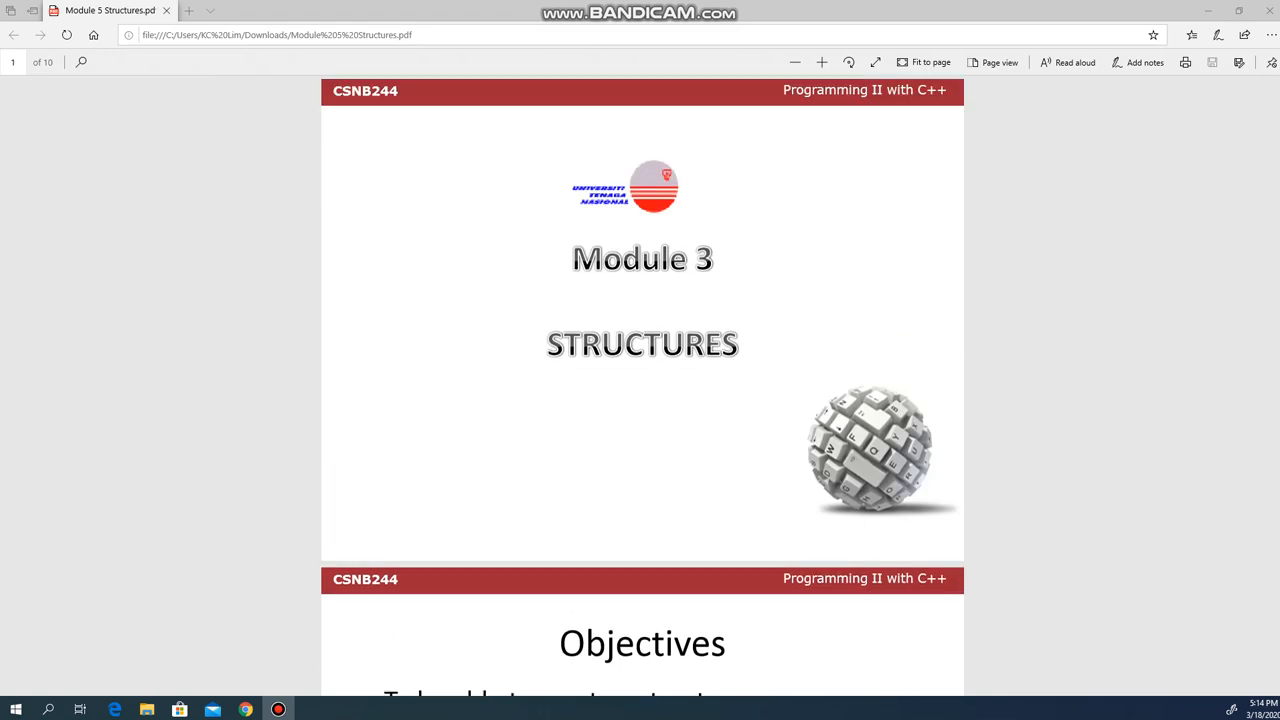
# Scroll through the Structures lecture slides in the PDF to review them
pyautogui.scroll(-3)
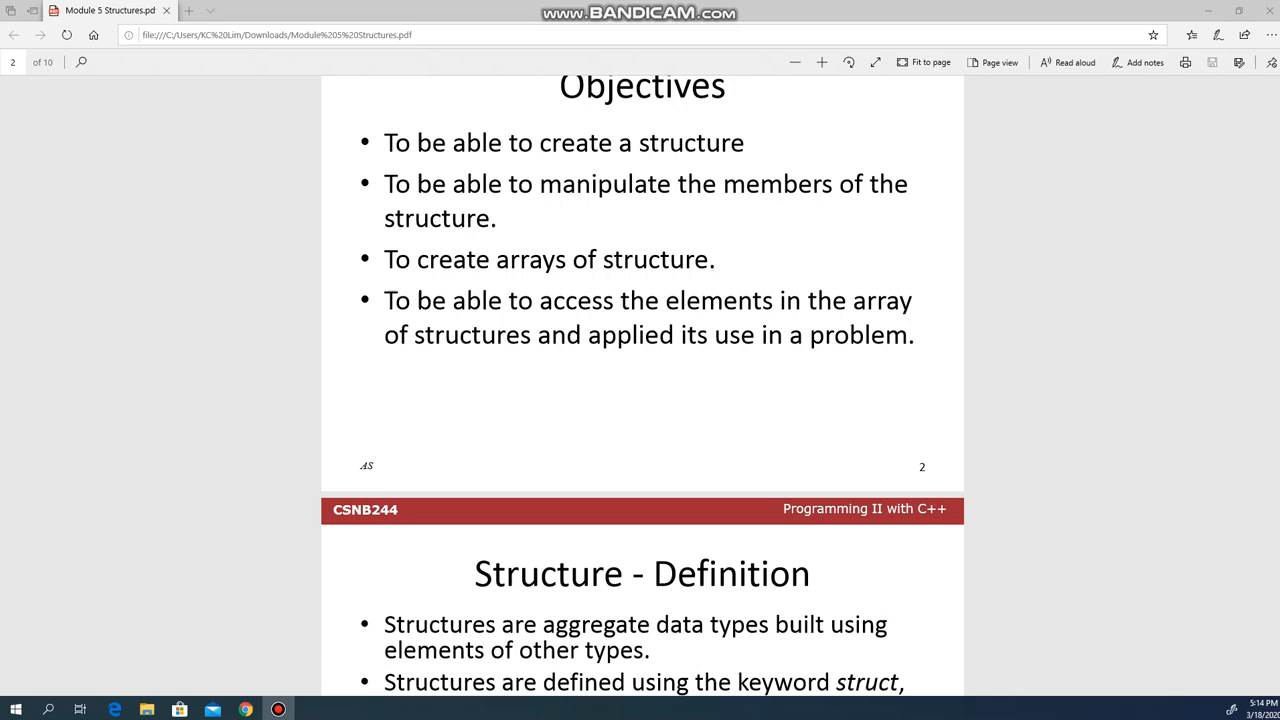
pyautogui.scroll(-3)
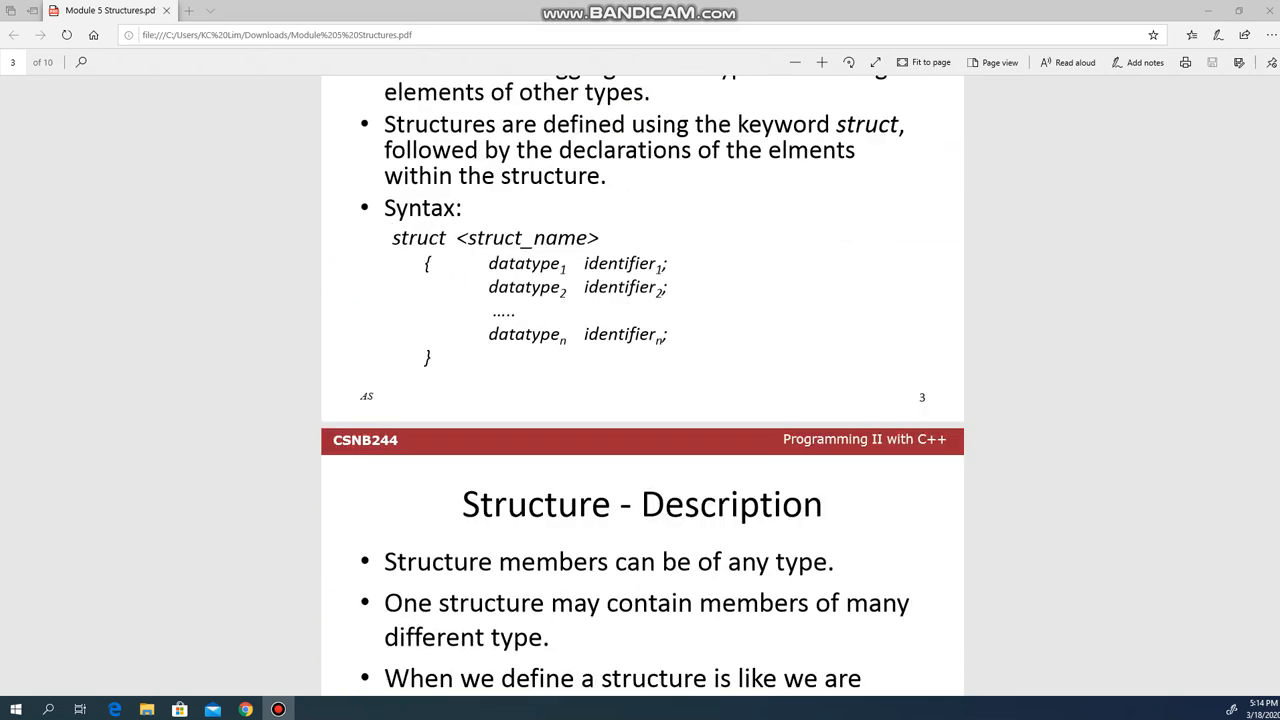
pyautogui.scroll(-3)
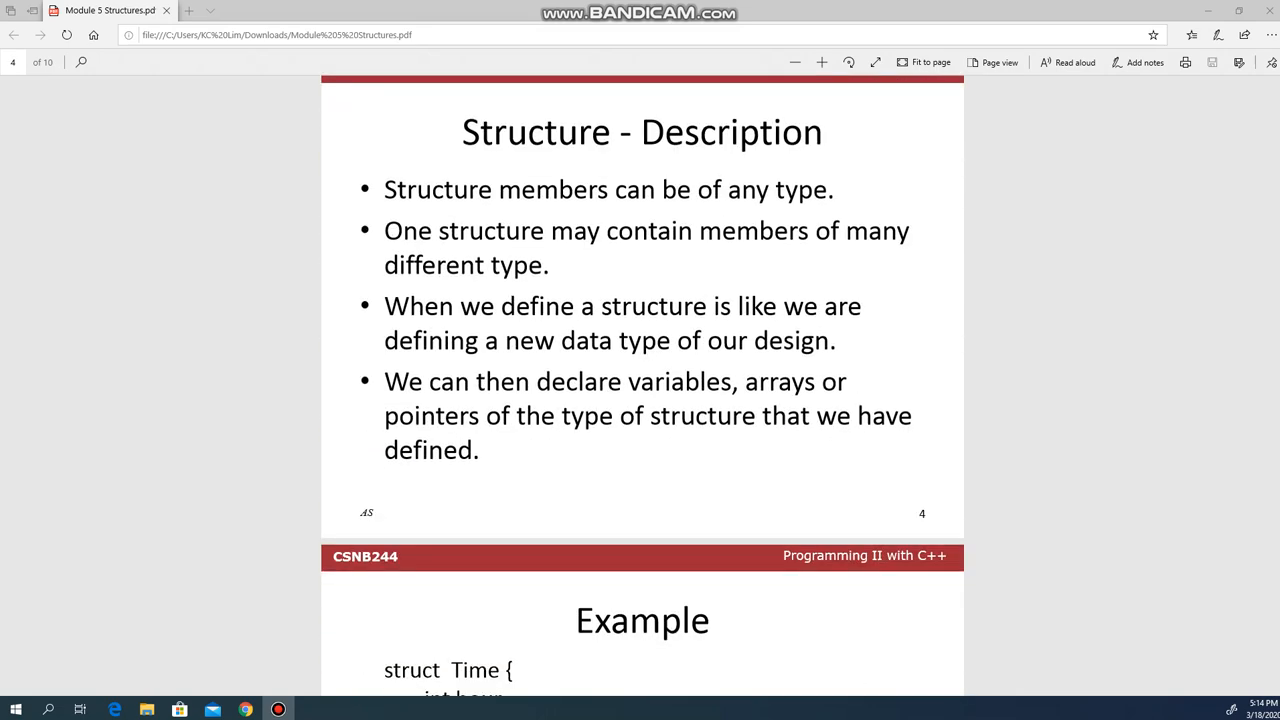
pyautogui.scroll(-3)
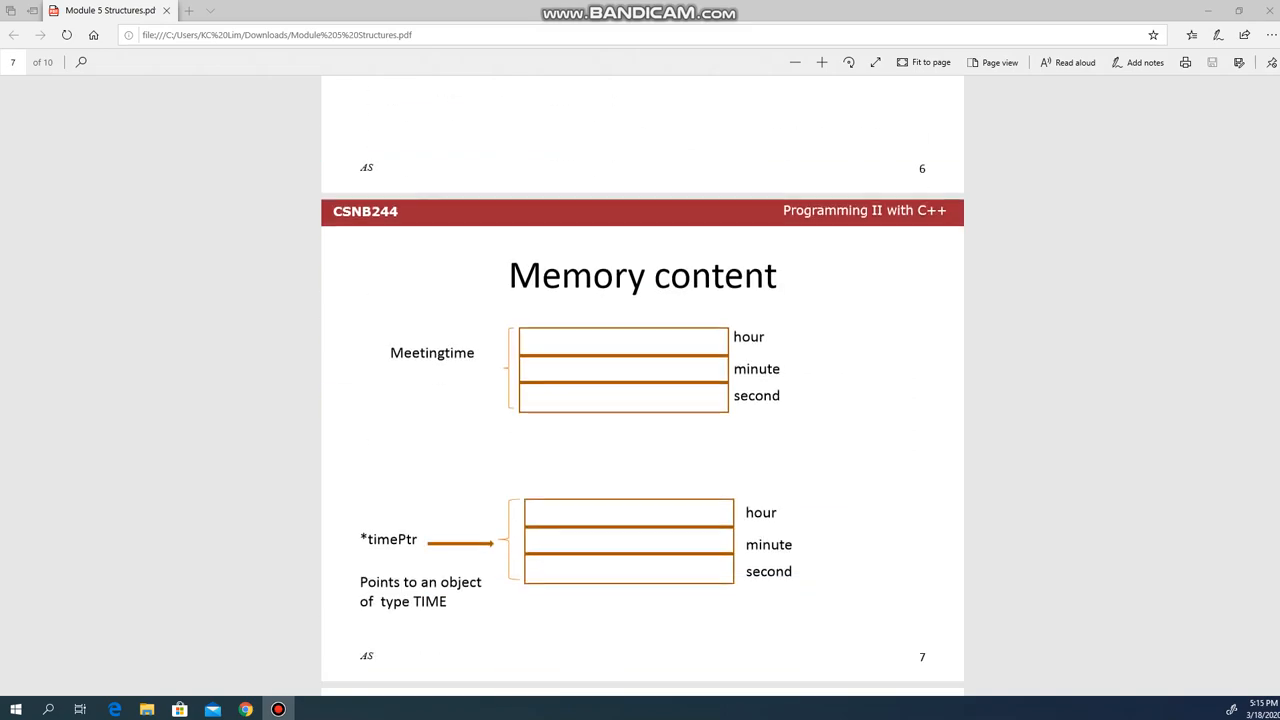
pyautogui.scroll(-3)
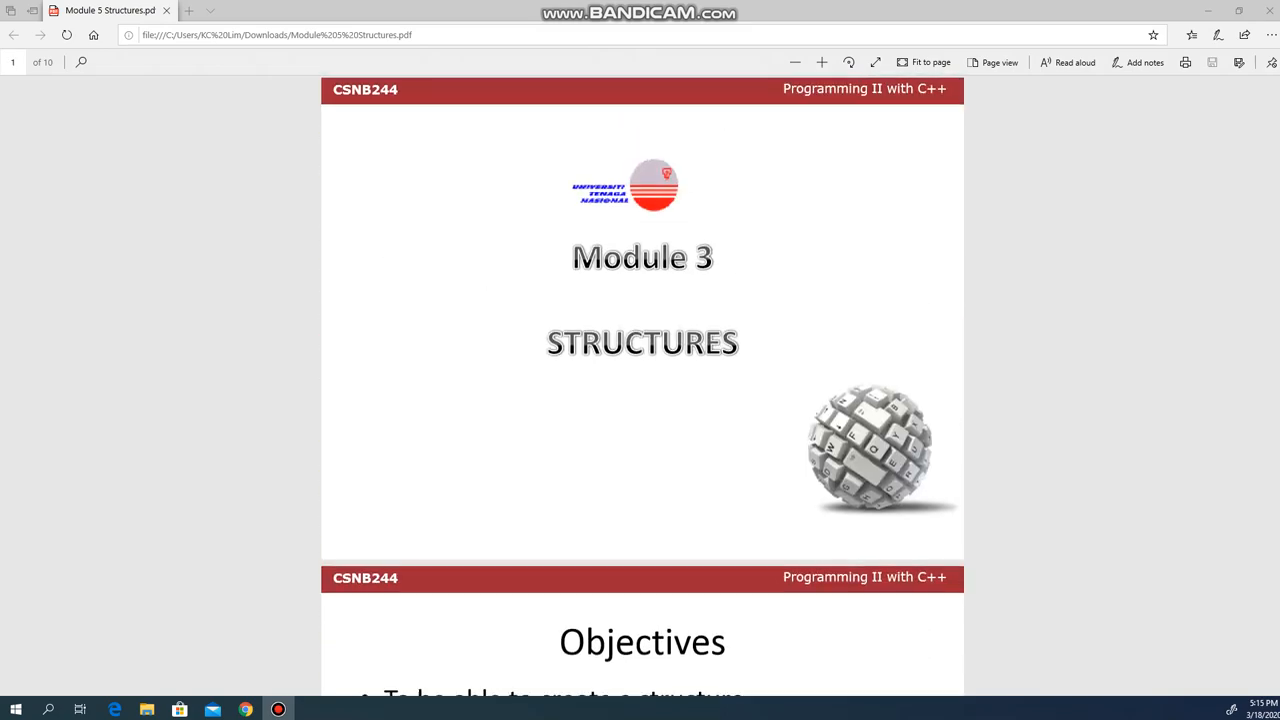
pyautogui.scroll(-3)
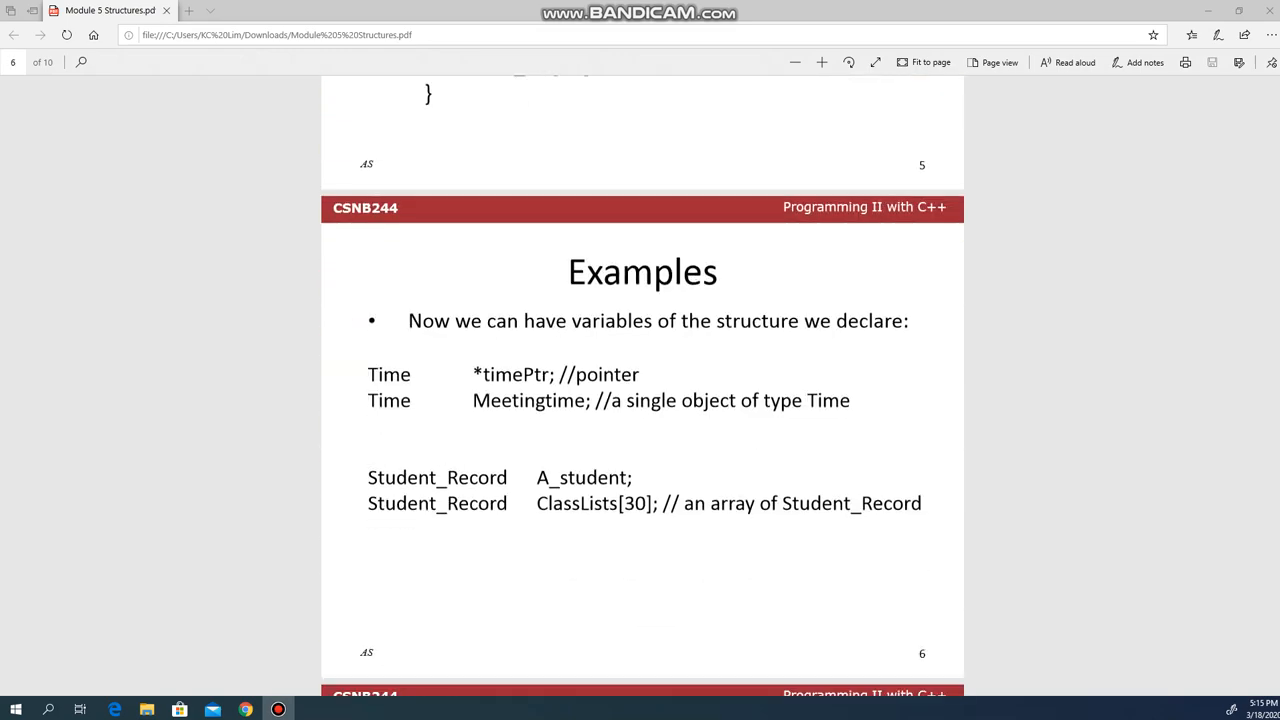
pyautogui.scroll(-3)
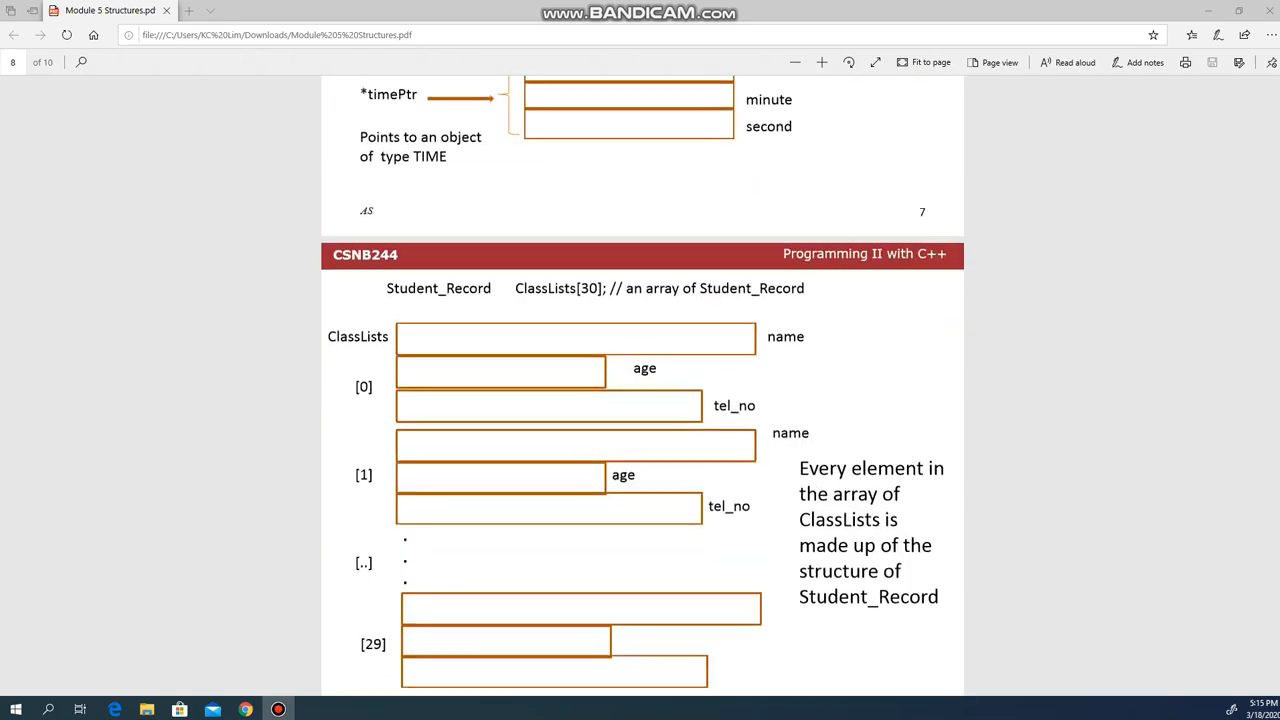
pyautogui.scroll(3)
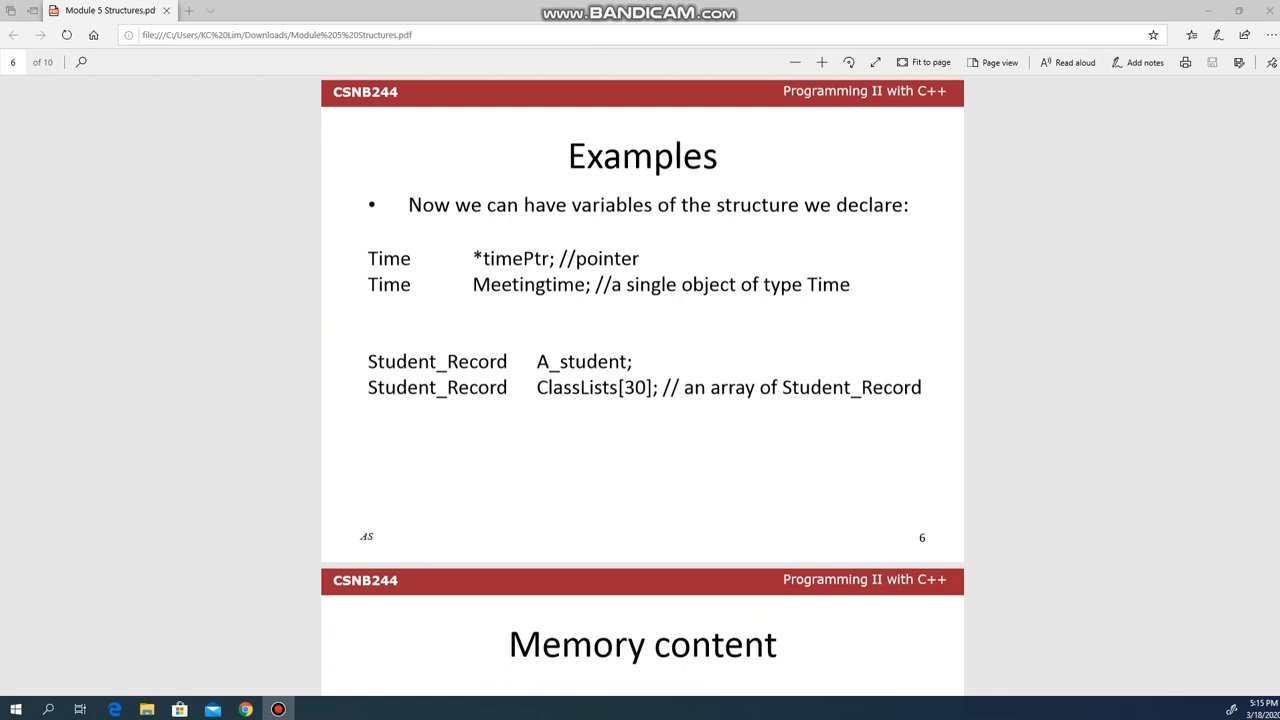
pyautogui.scroll(3)
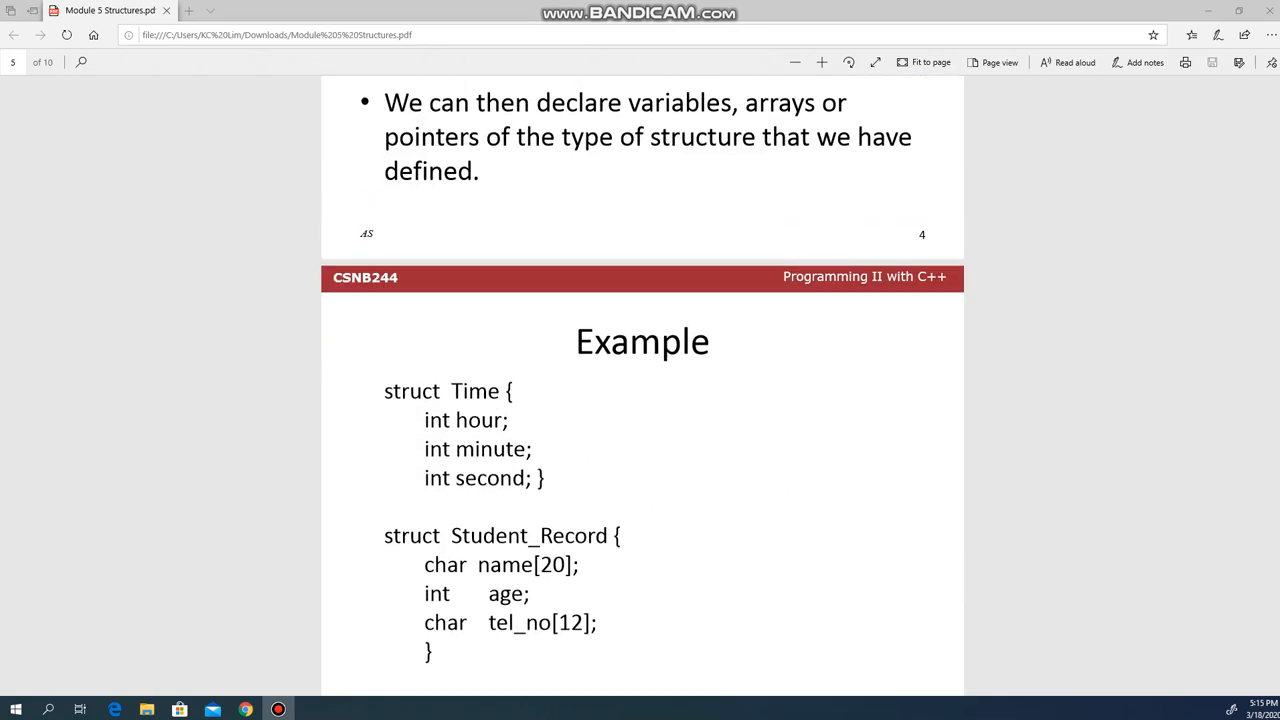
pyautogui.scroll(3)
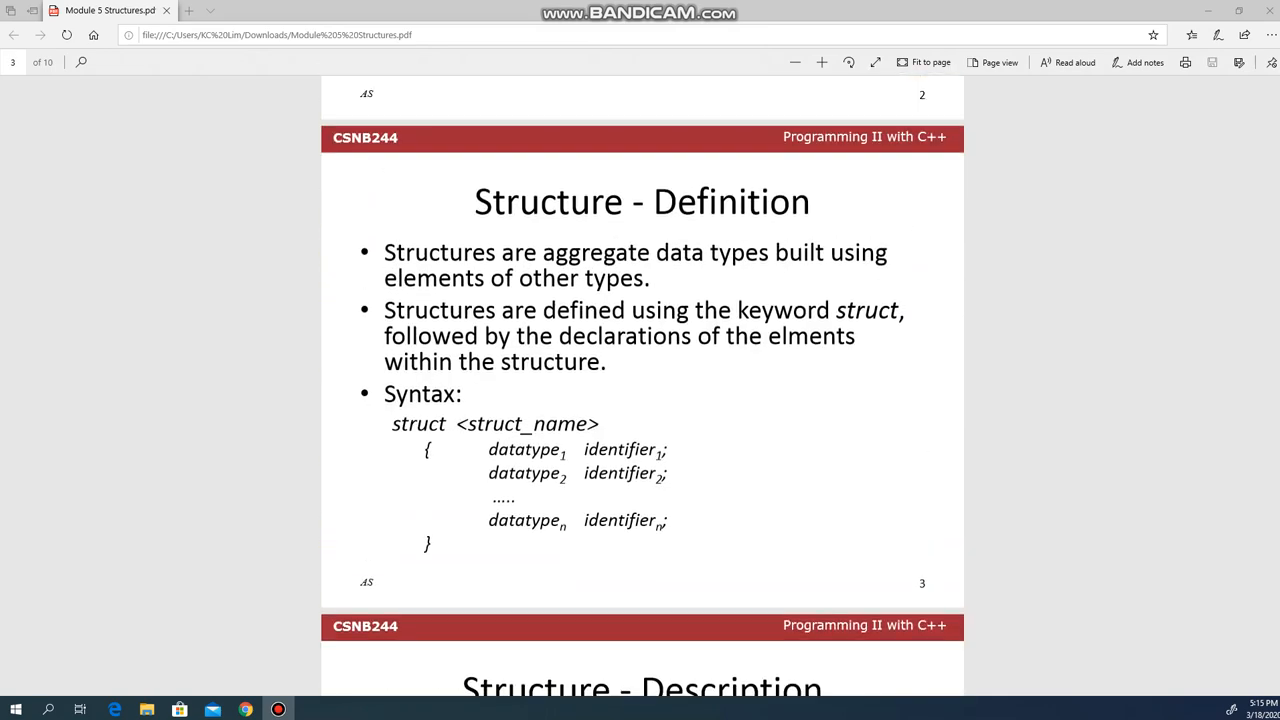
pyautogui.scroll(-3)
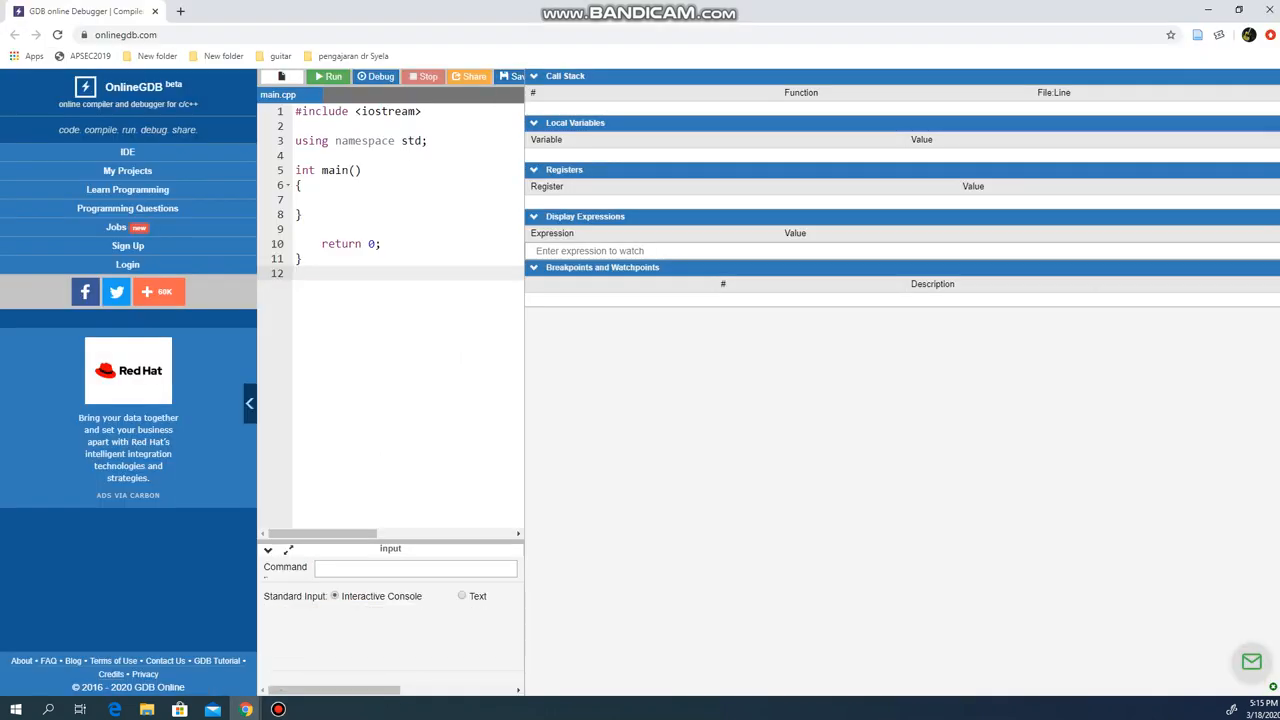
# Leave the debugger layout for the full editor and place the cursor inside main's body
pyautogui.click(1228, 77)
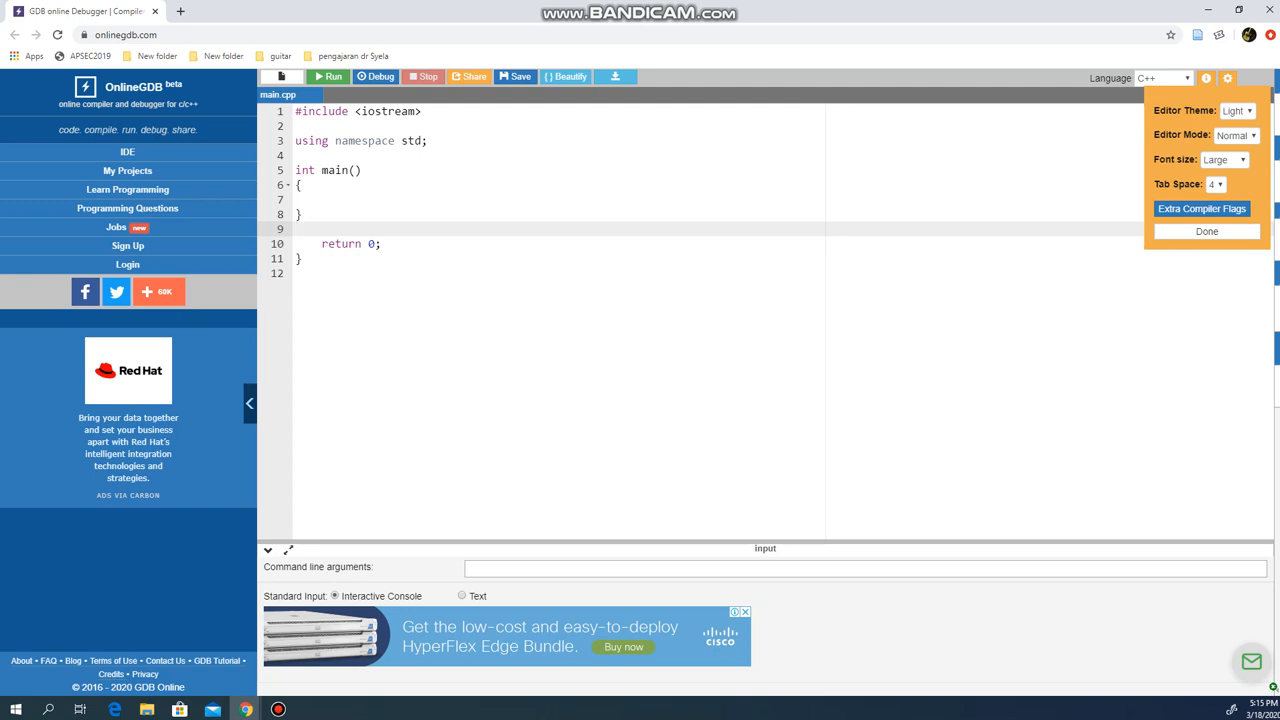
pyautogui.click(303, 185)
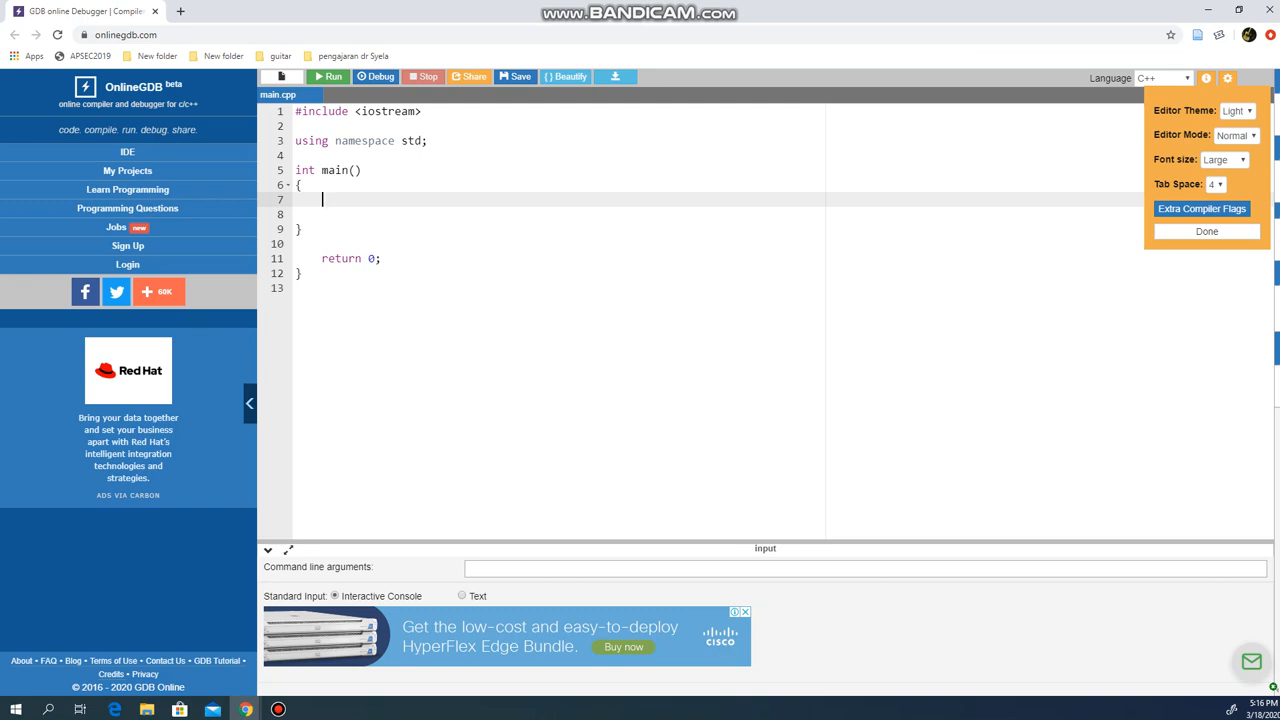
# Declare 'string name;', 'float q1;' and 'float midTerm;' inside main
pyautogui.write('string')
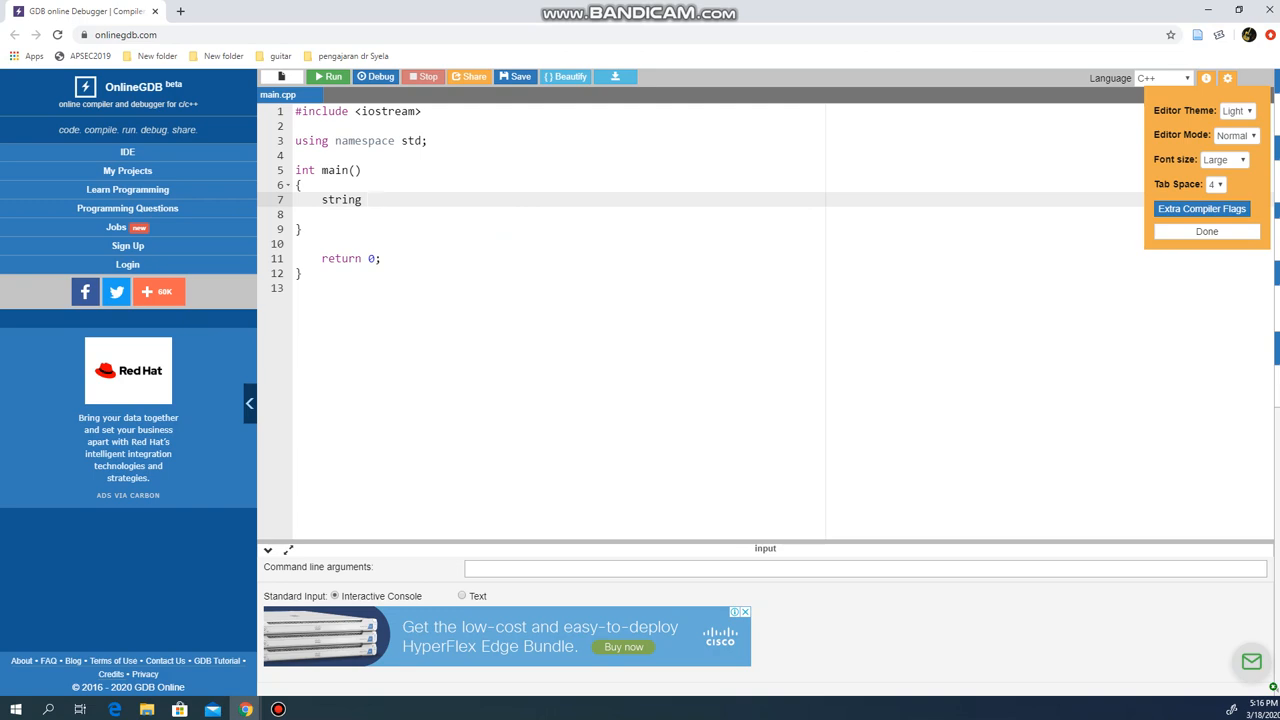
pyautogui.write('name;')
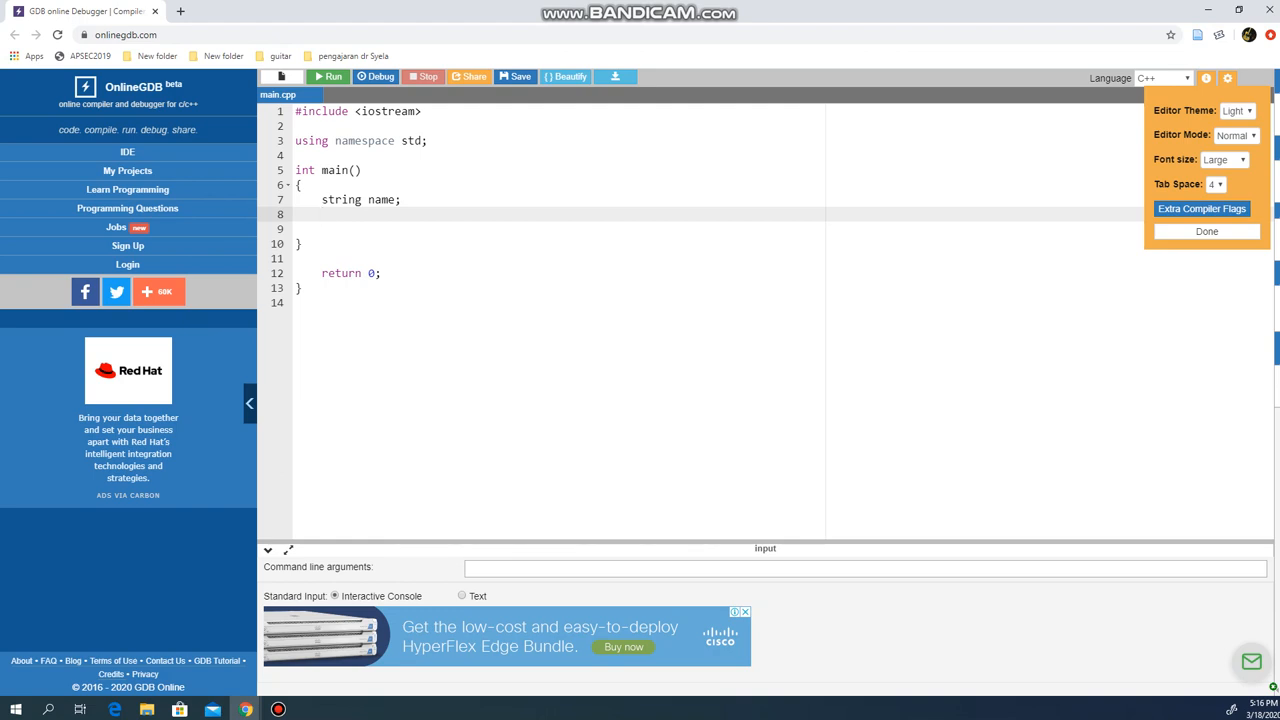
pyautogui.write('f')
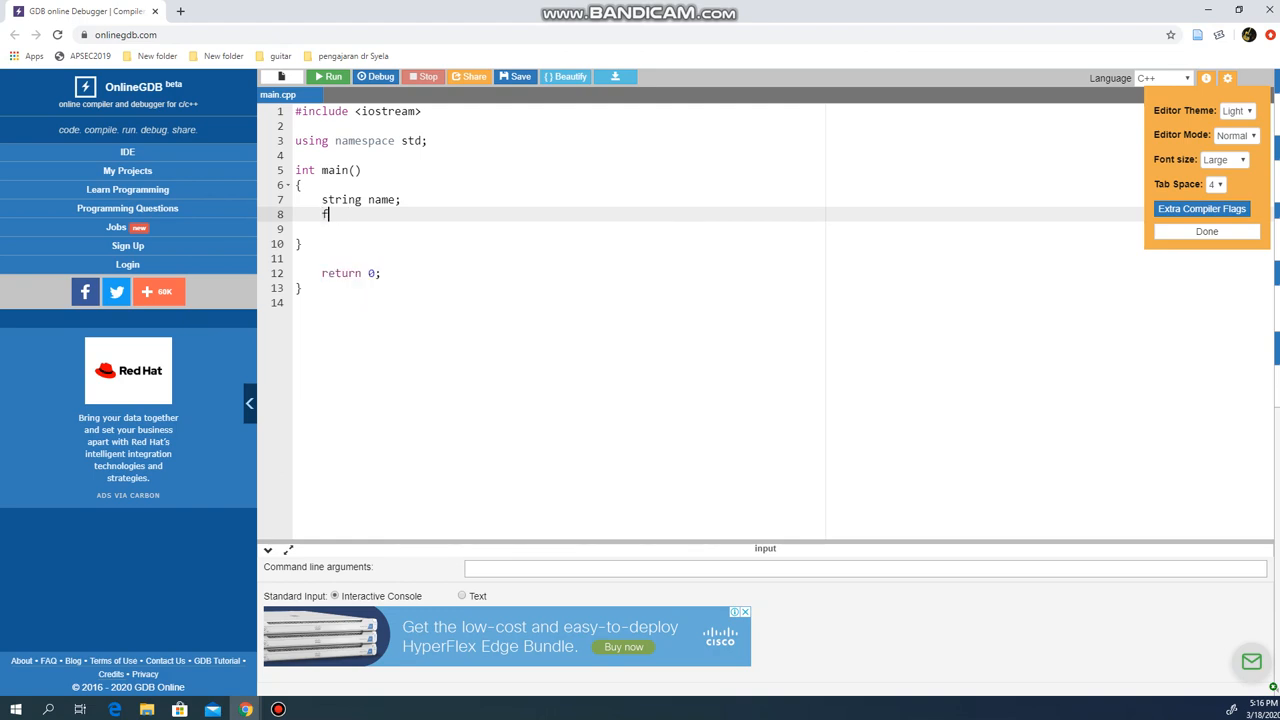
pyautogui.write('loat')
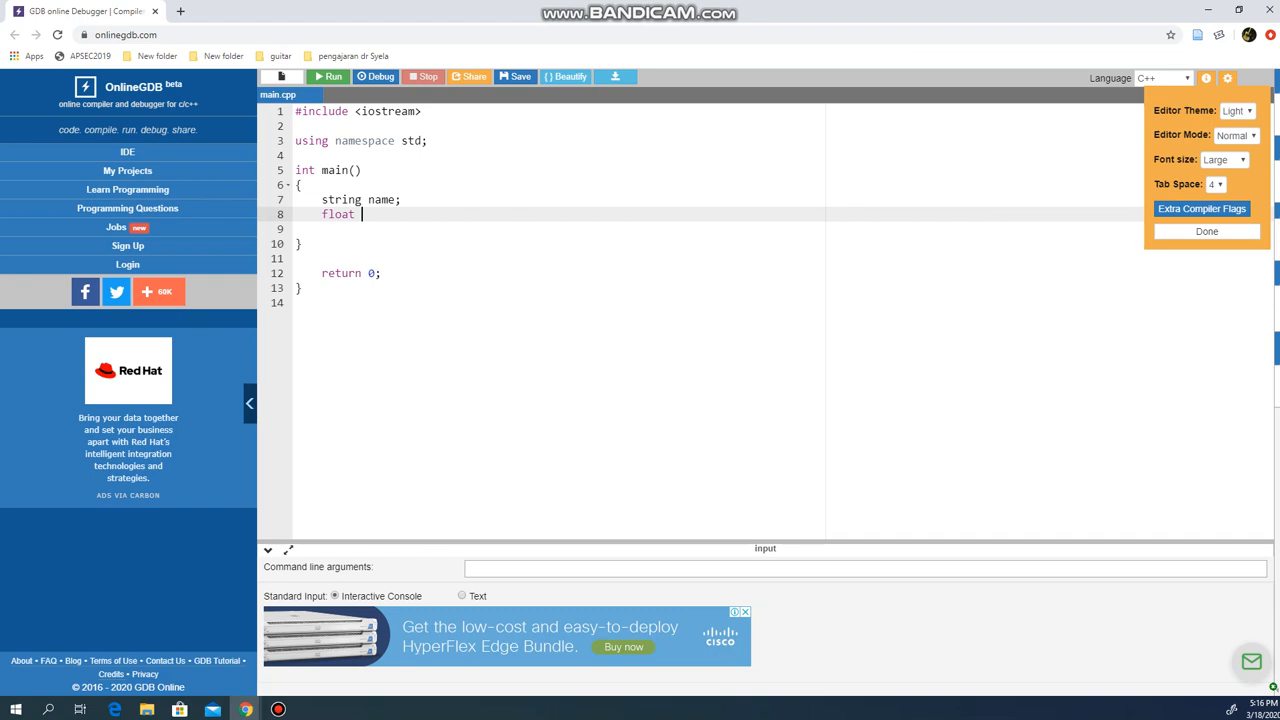
pyautogui.write('q1;')
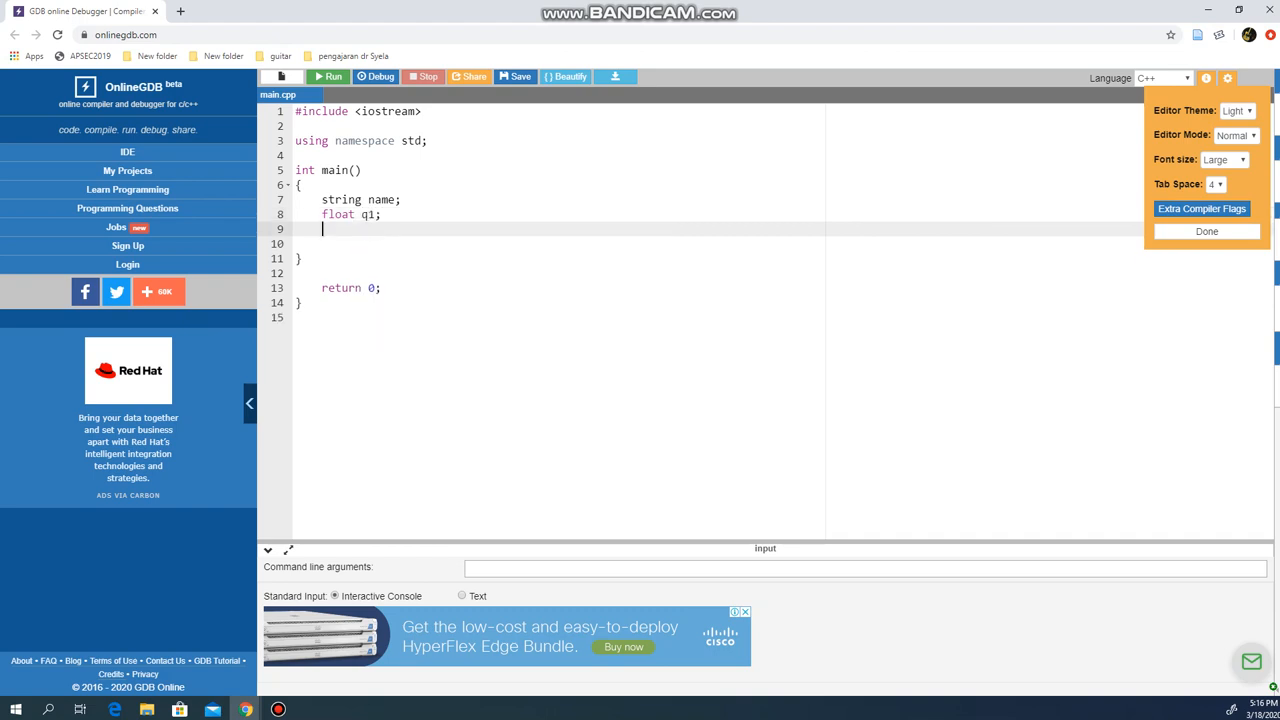
pyautogui.write('float')
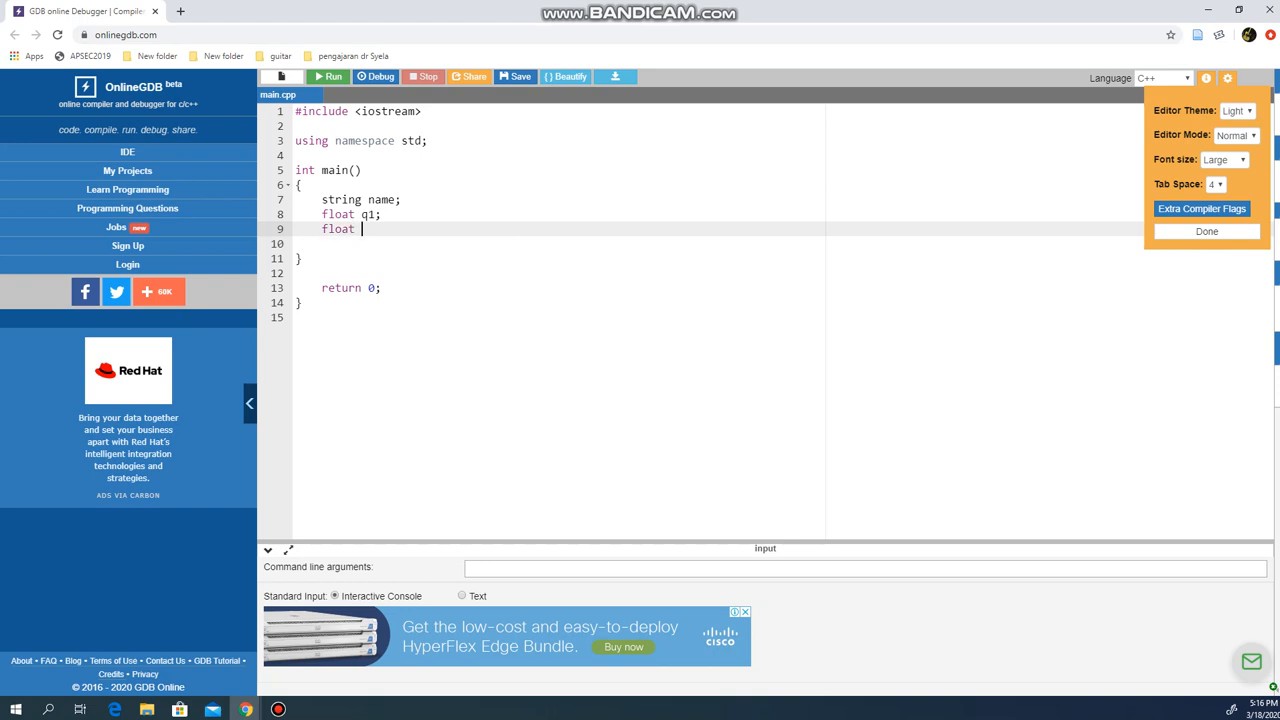
pyautogui.write('midTer')
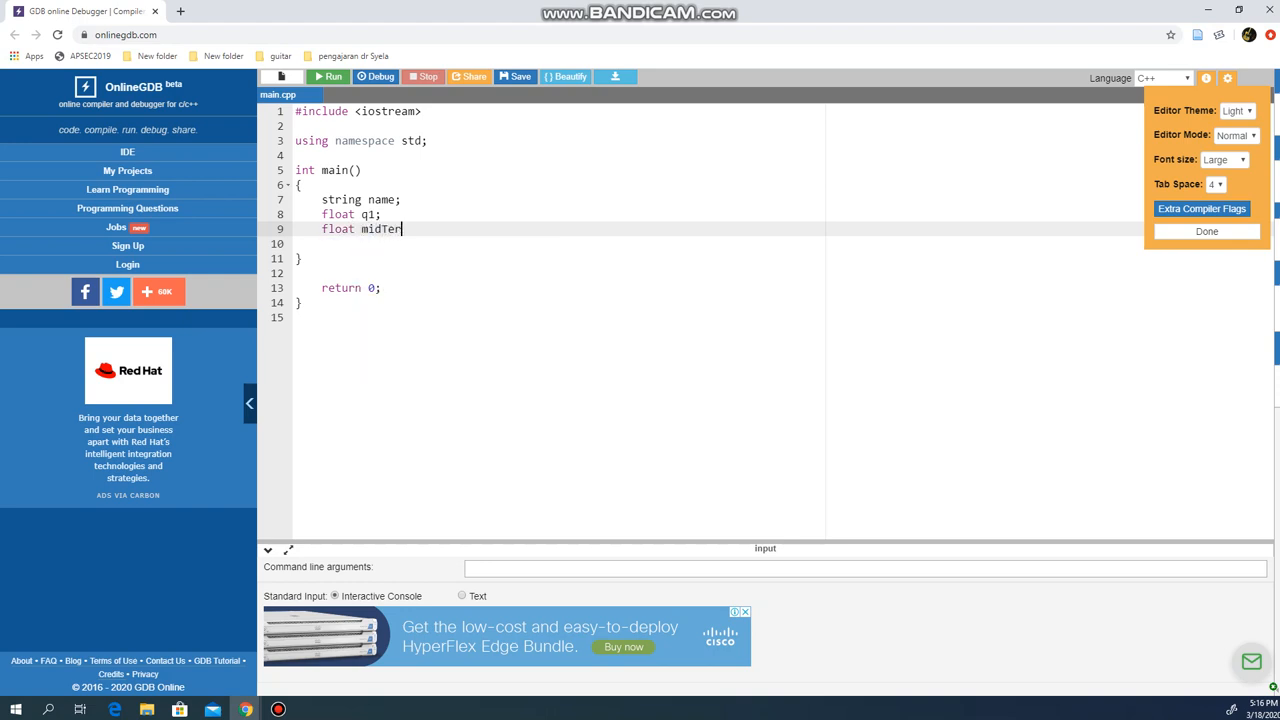
pyautogui.write('m;')
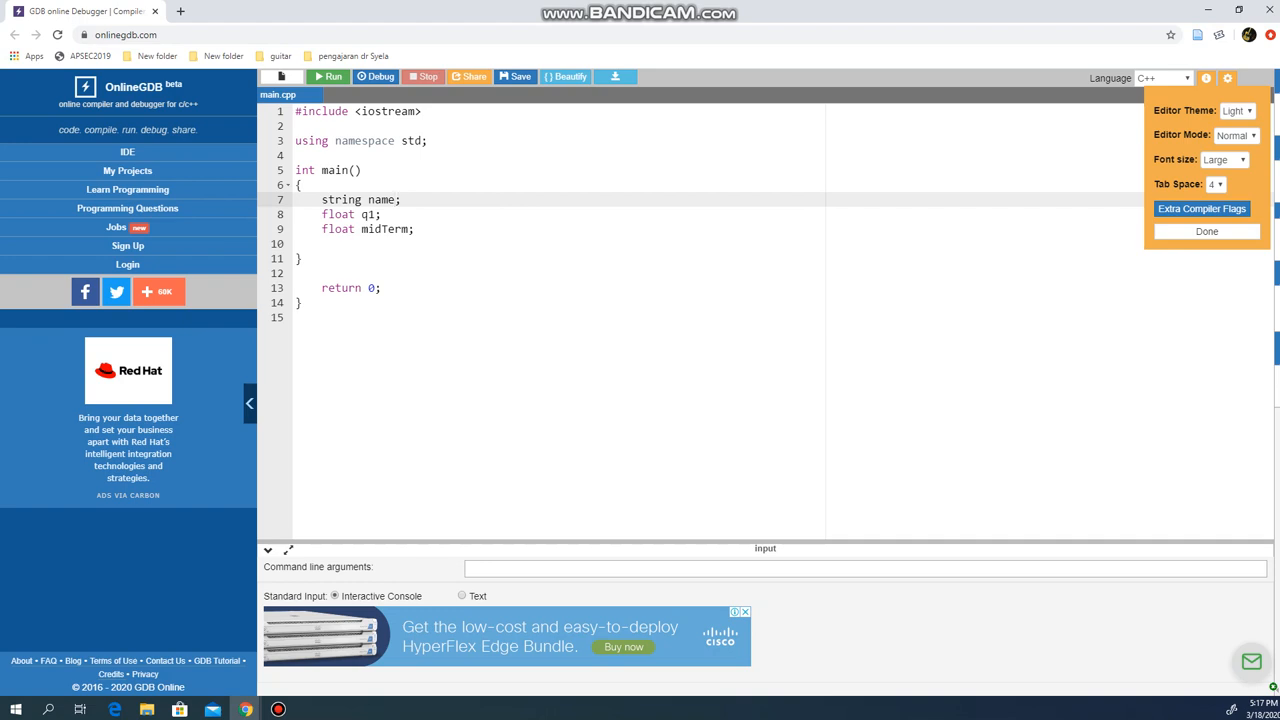
# Make name, q1 and midTerm arrays of [90] and start a /* block comment above them
pyautogui.write('[]')
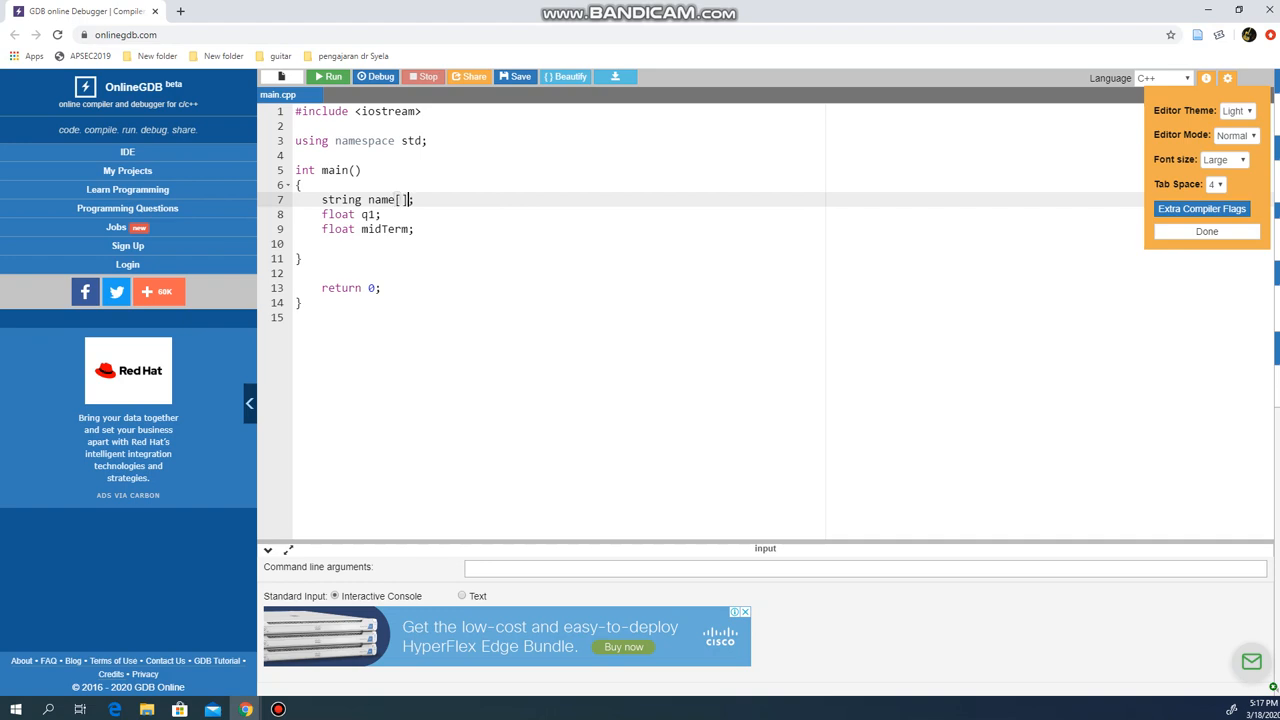
pyautogui.write('90')
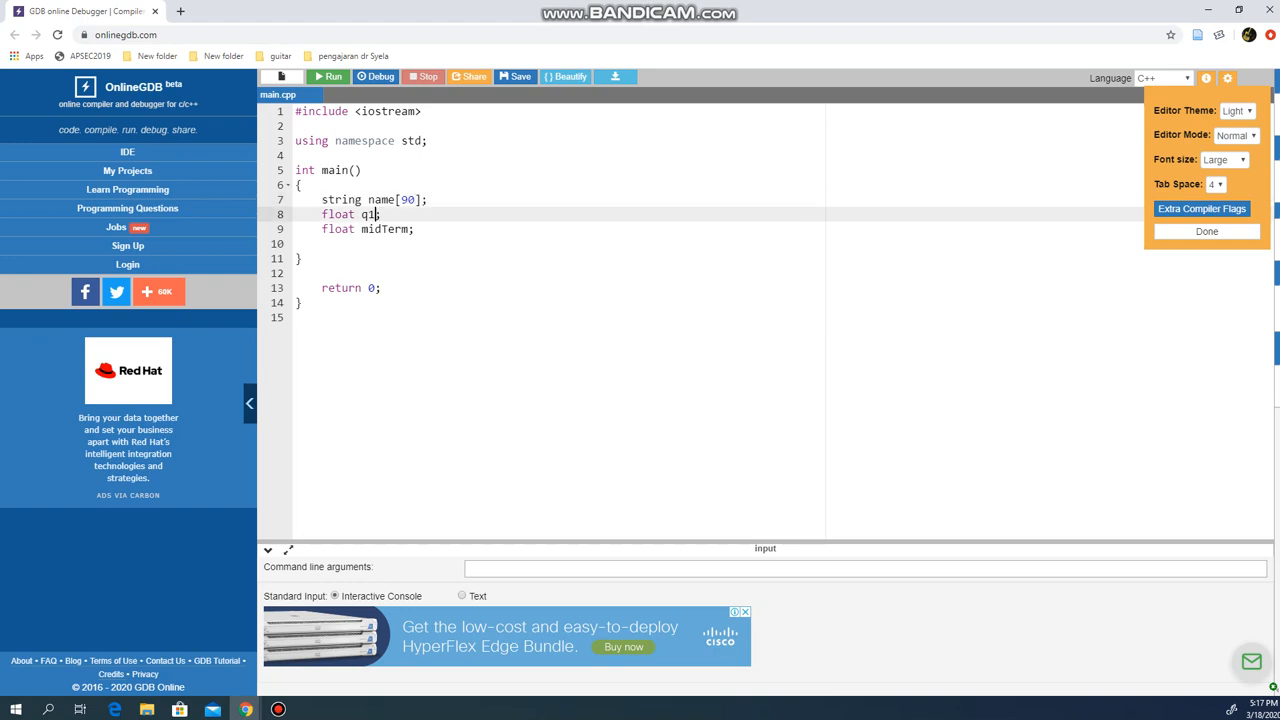
pyautogui.write('[]')
pyautogui.write('[')
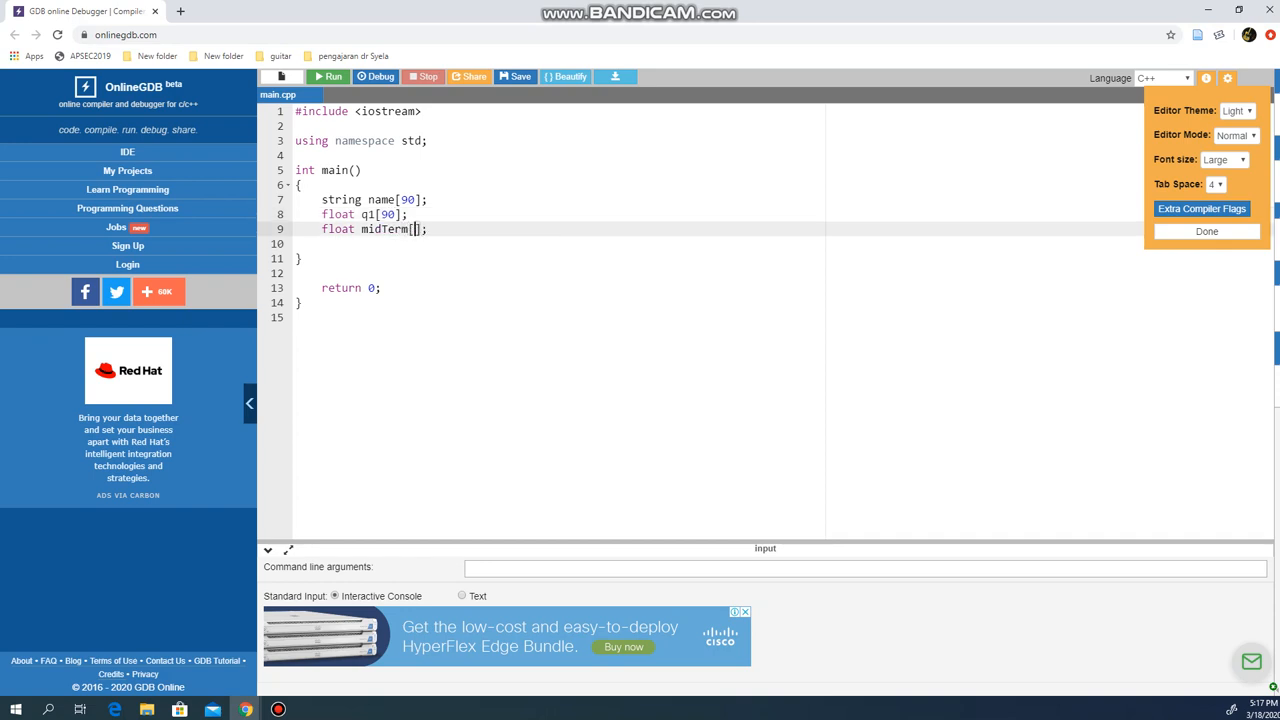
pyautogui.write('90')
pyautogui.write('/')
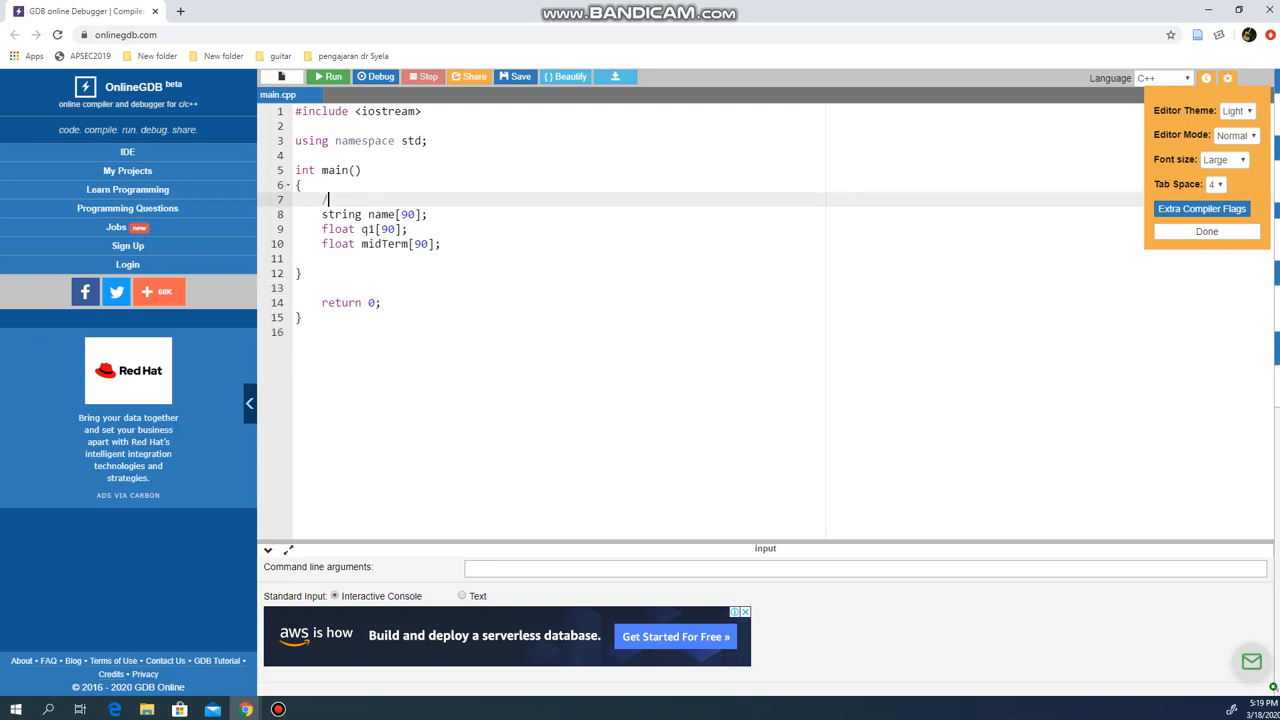
pyautogui.write('*')
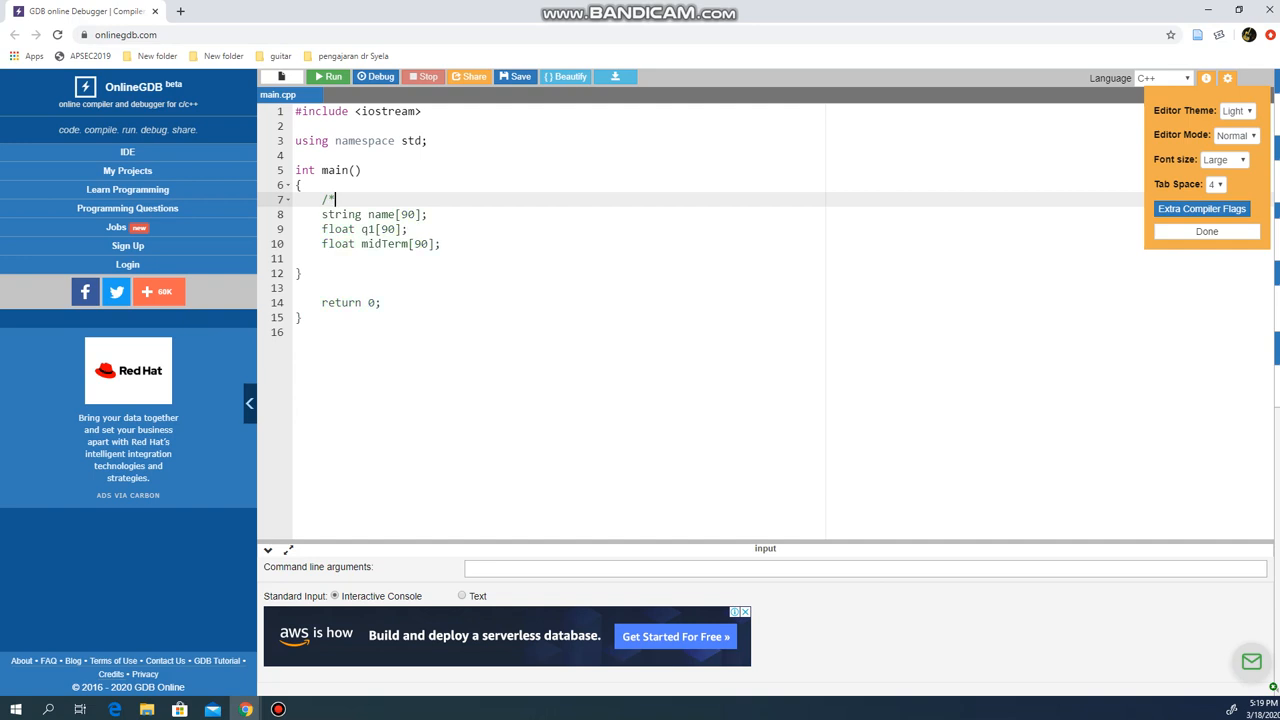
pyautogui.press('Enter')
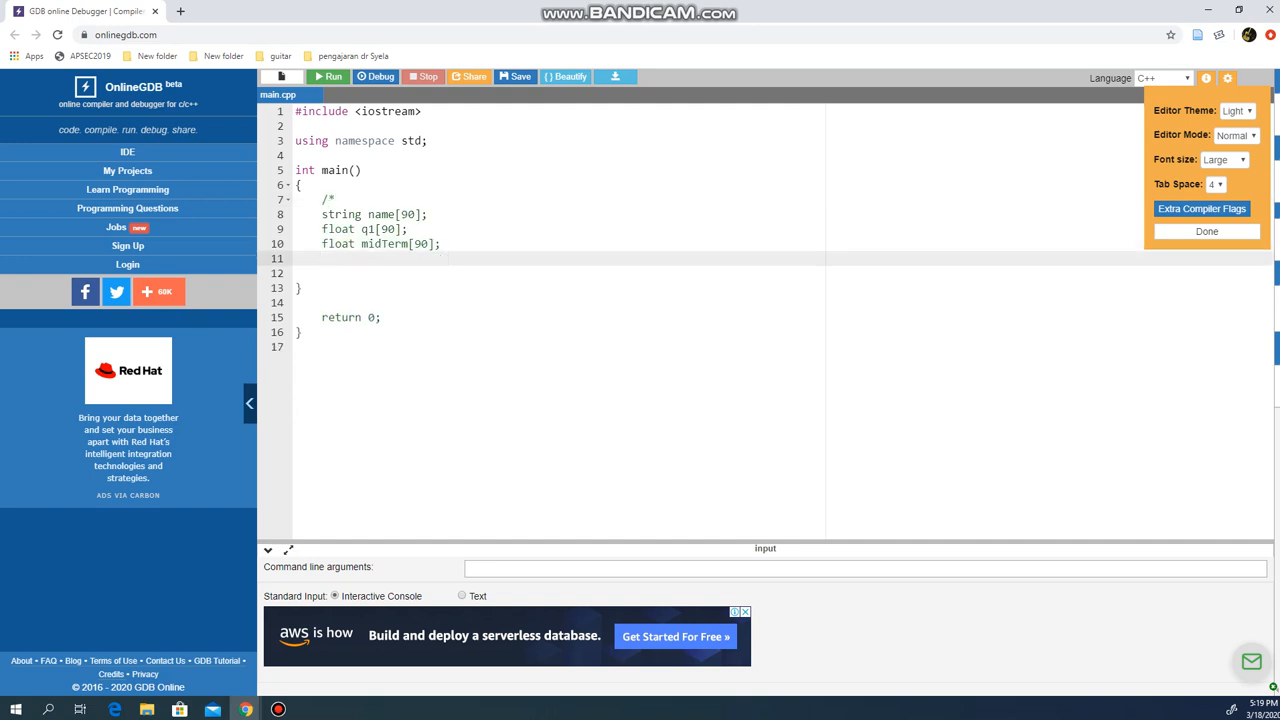
# Close the comment with */ and write an empty 'struct student {};' below it in main
pyautogui.write('*/')
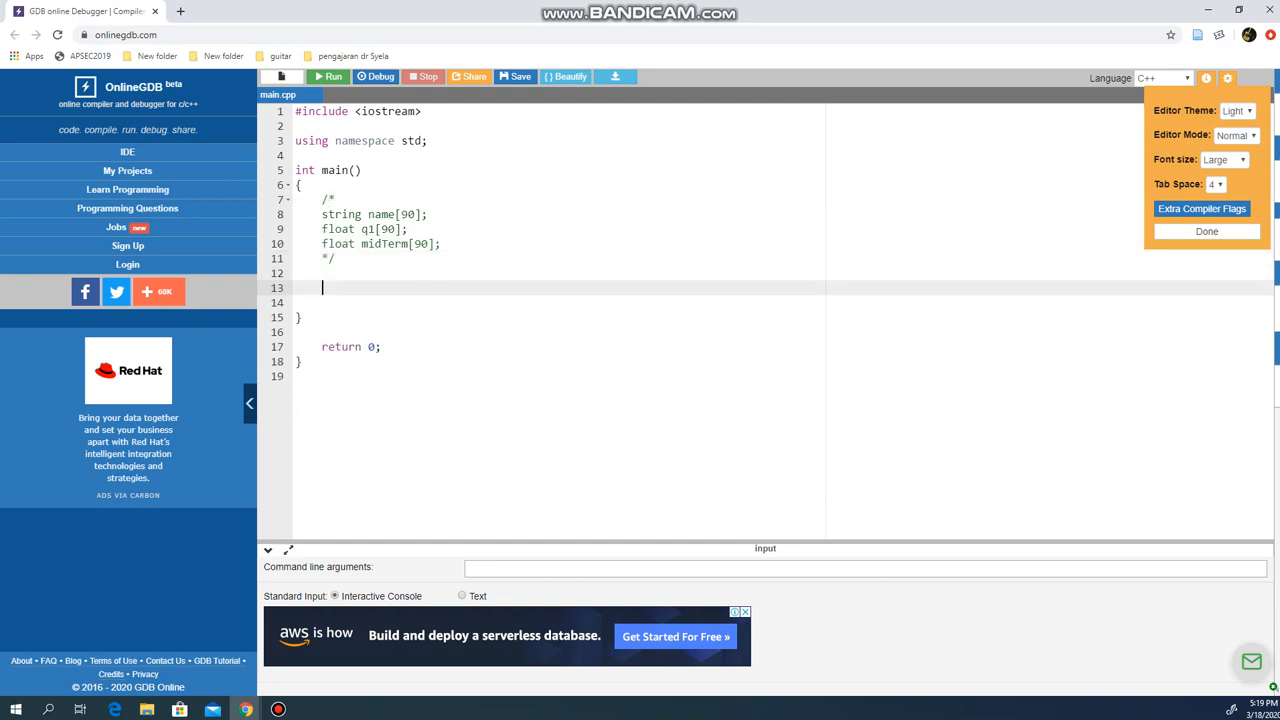
pyautogui.write('struct')
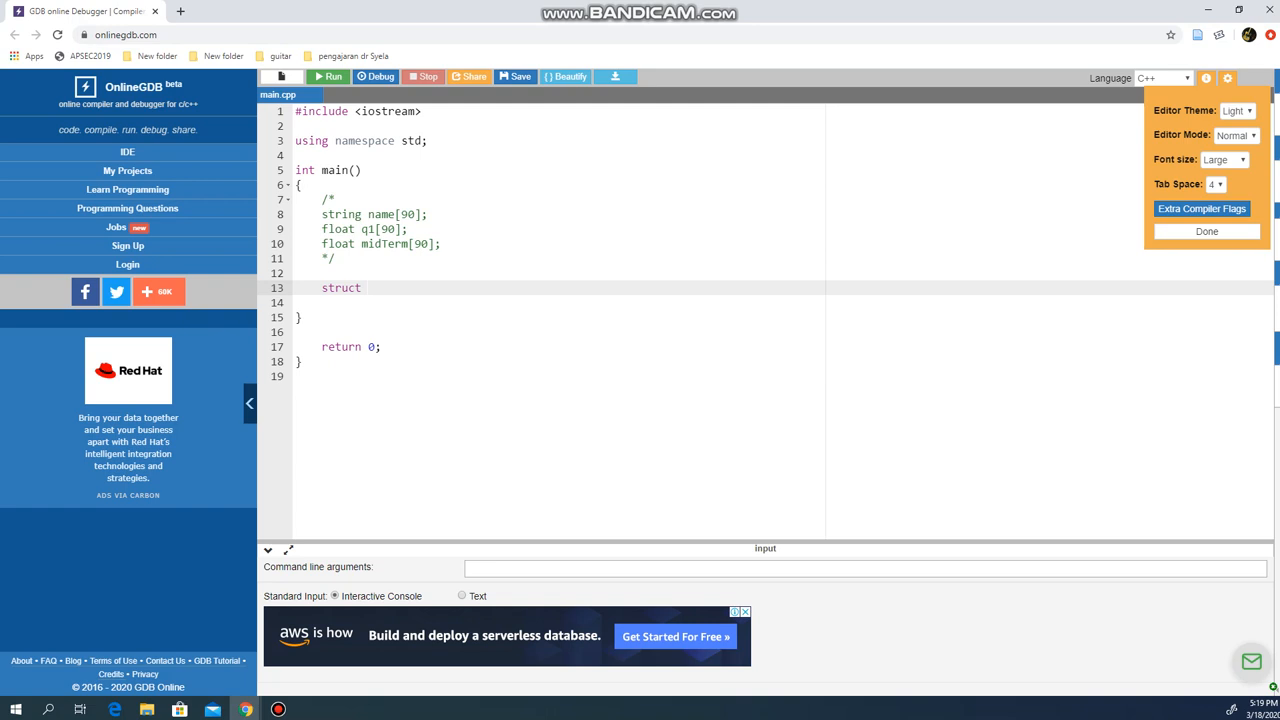
pyautogui.write('stud')
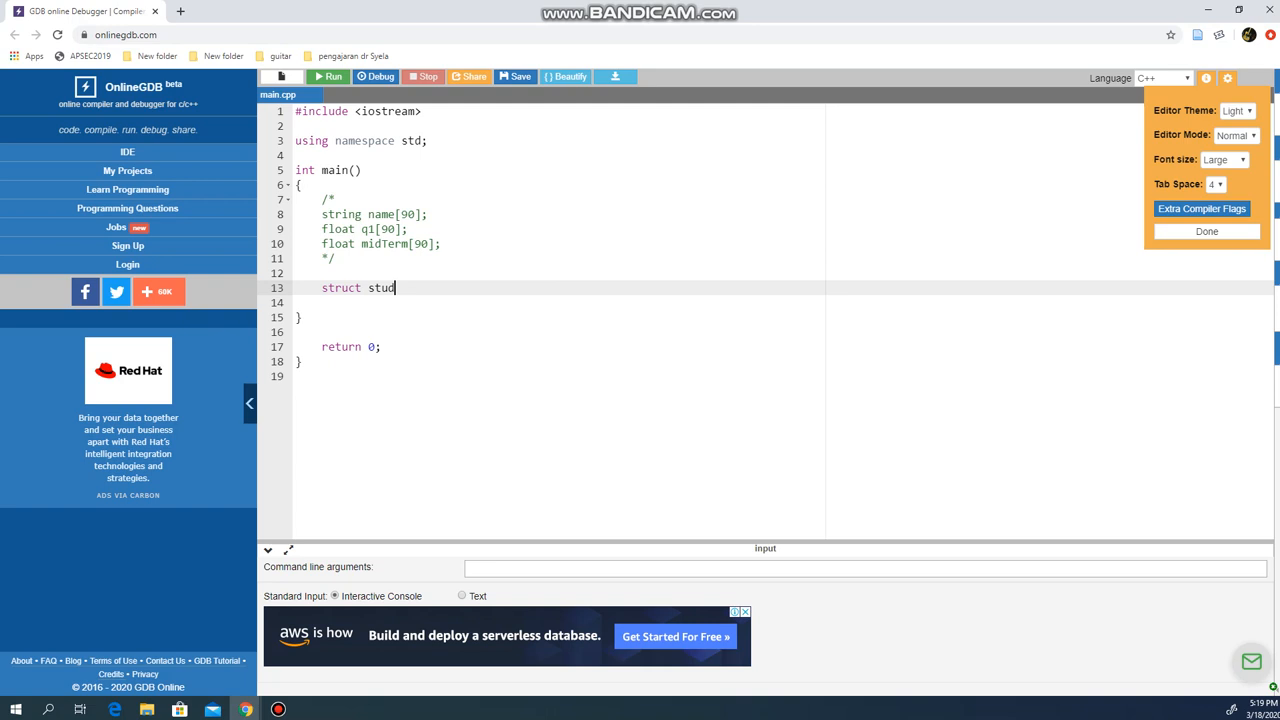
pyautogui.write('ent')
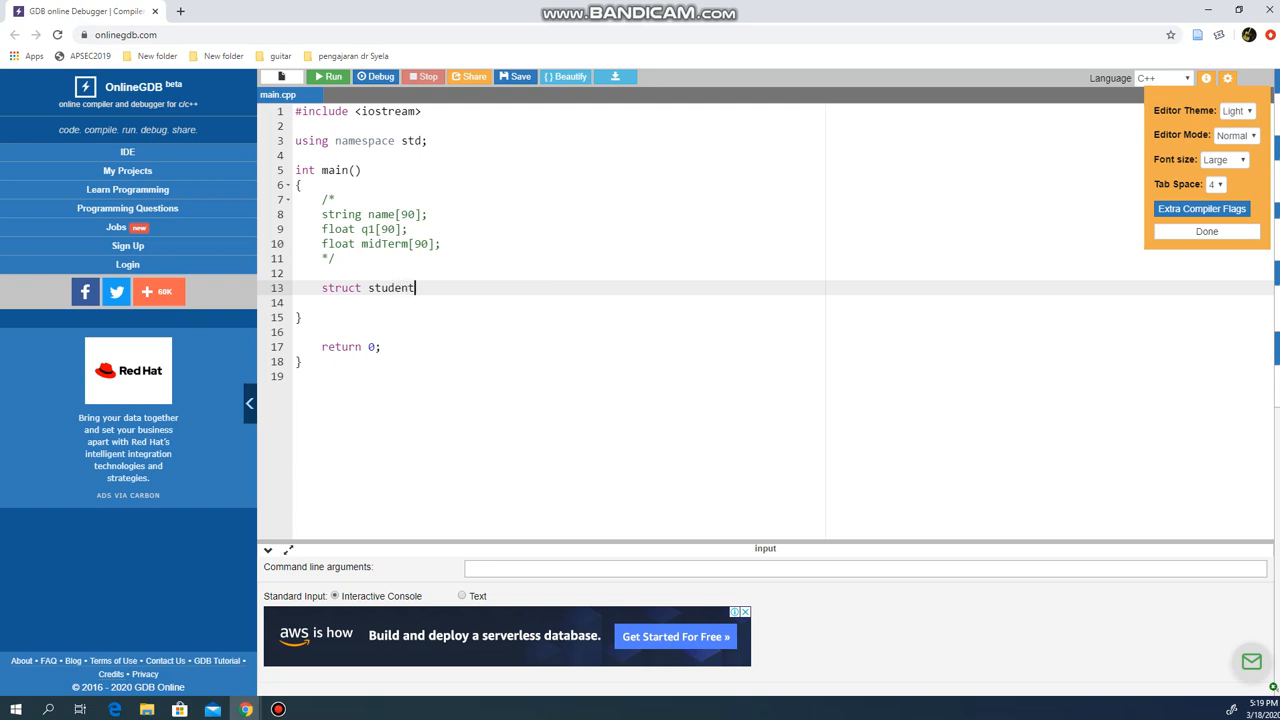
pyautogui.write('{}')
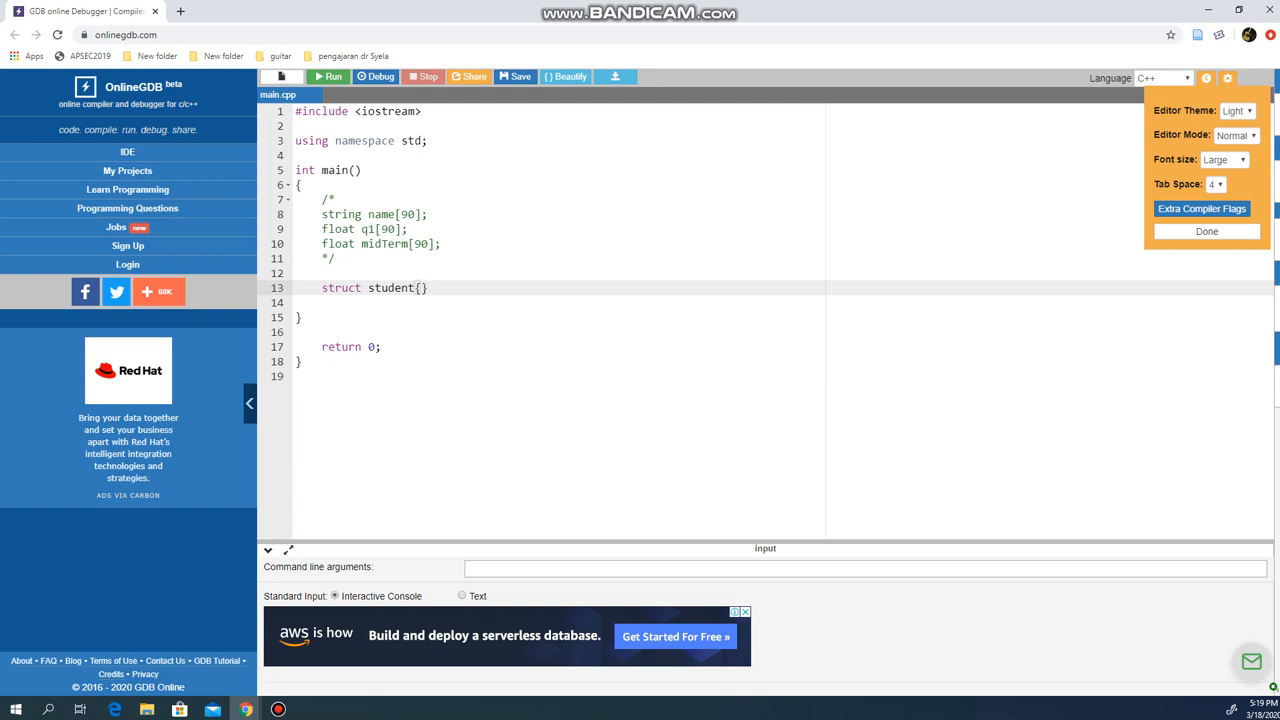
pyautogui.press('enter')
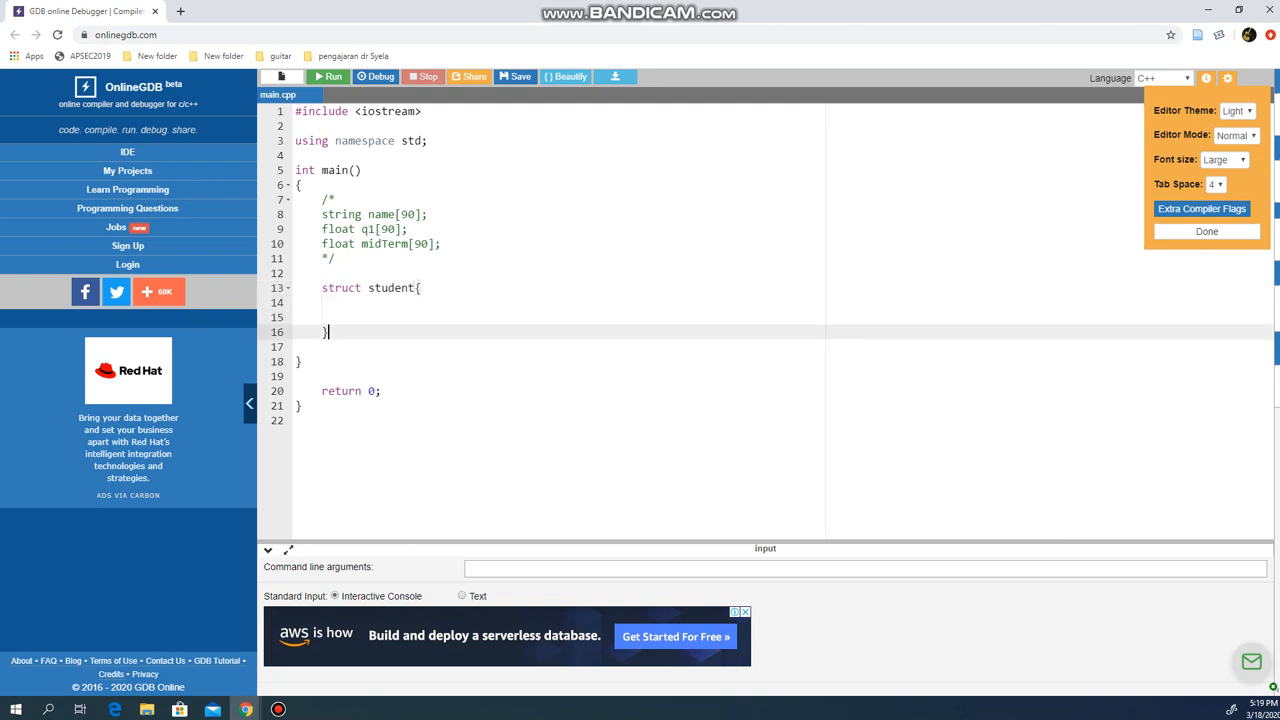
pyautogui.write(';')
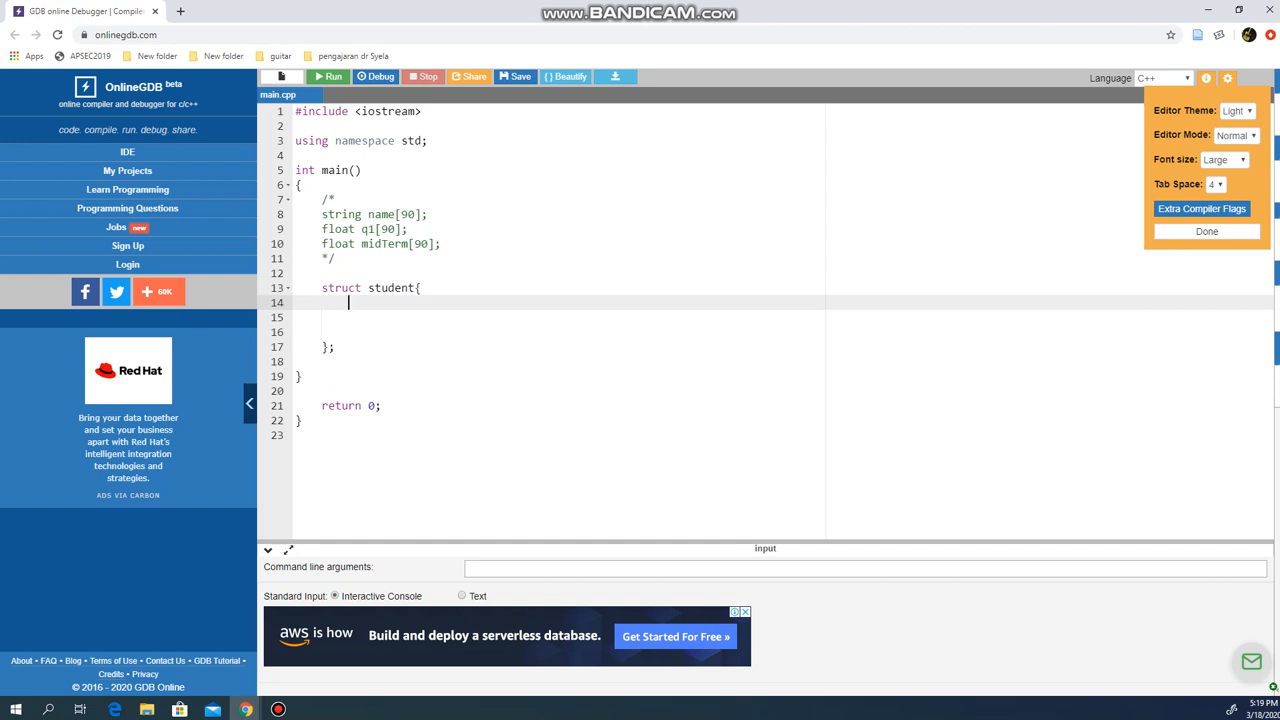
# Paste the name[90], q1[90] and midTerm[90] declarations into the student struct body
pyautogui.moveTo(322, 214); pyautogui.dragTo(440, 244)
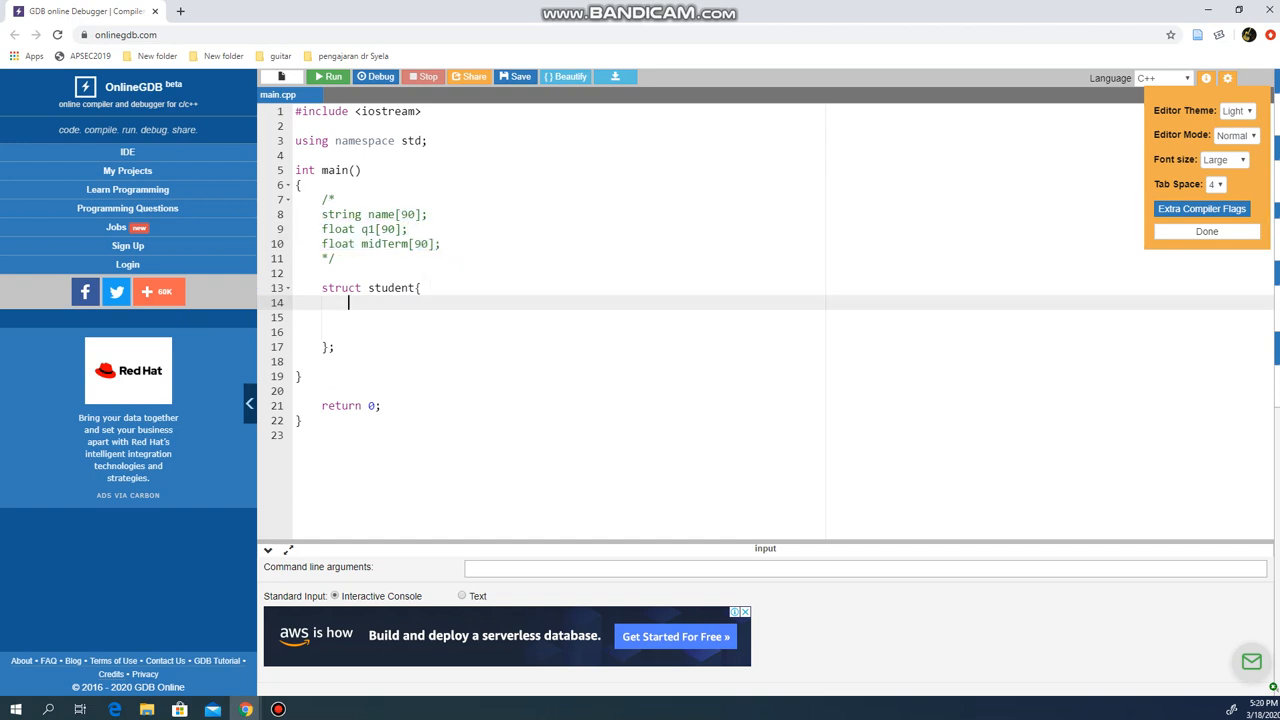
pyautogui.rightClick(347, 302)
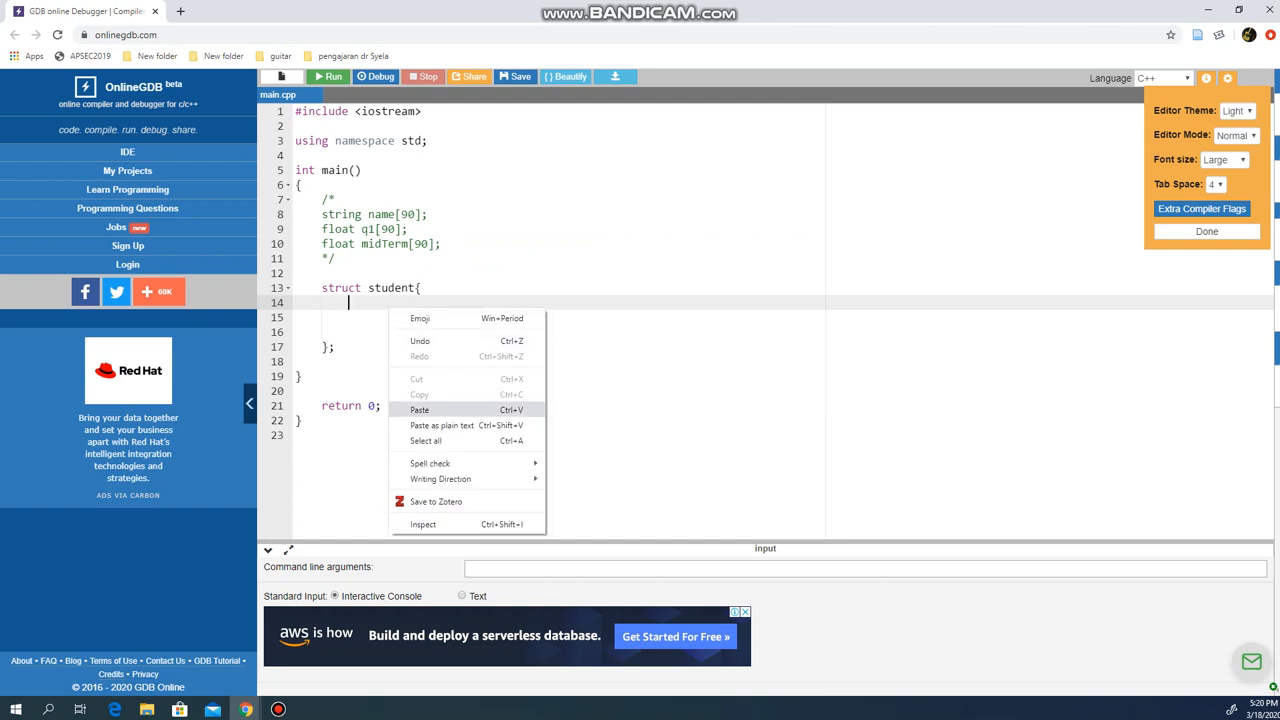
pyautogui.click(419, 410)
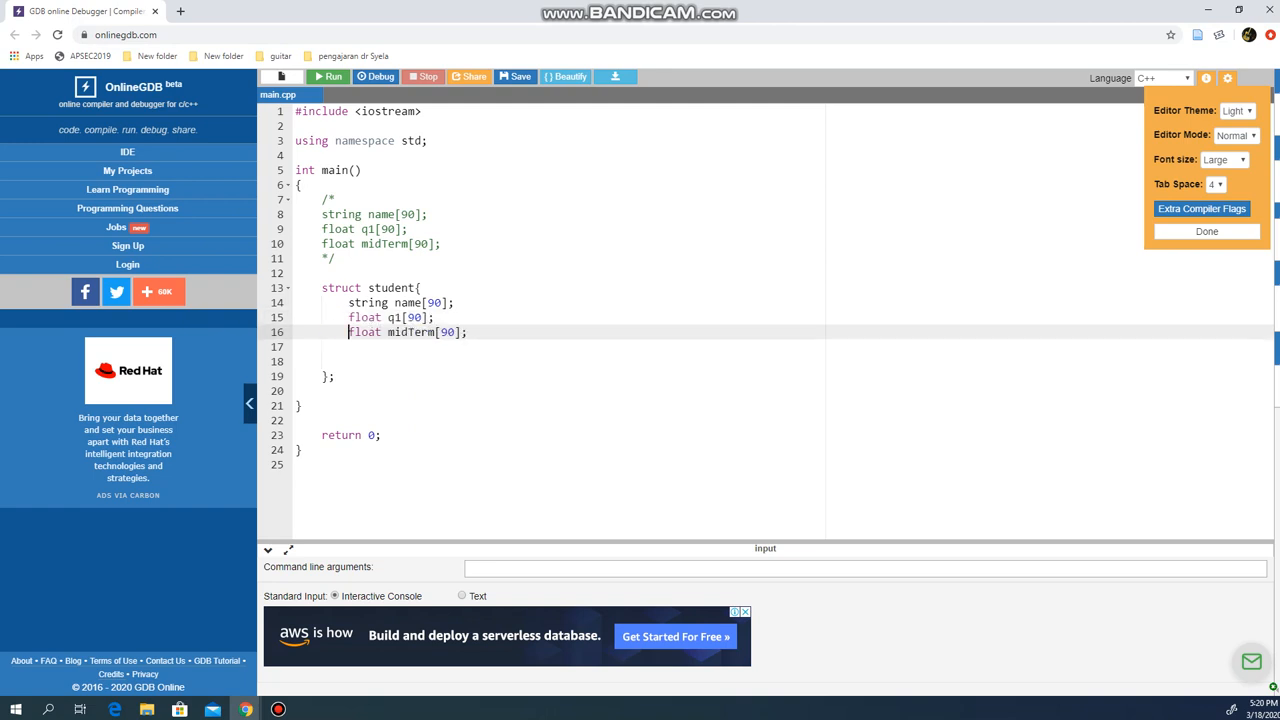
pyautogui.press('Backspace')
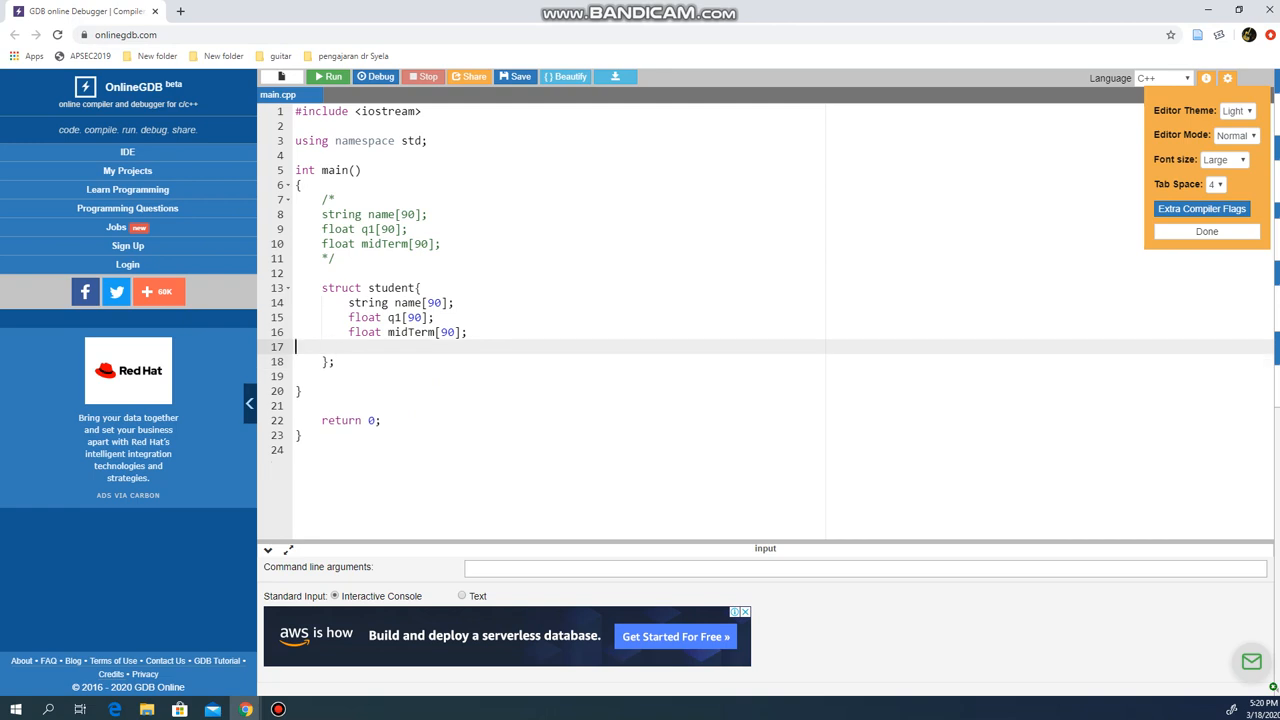
pyautogui.press('Backspace')
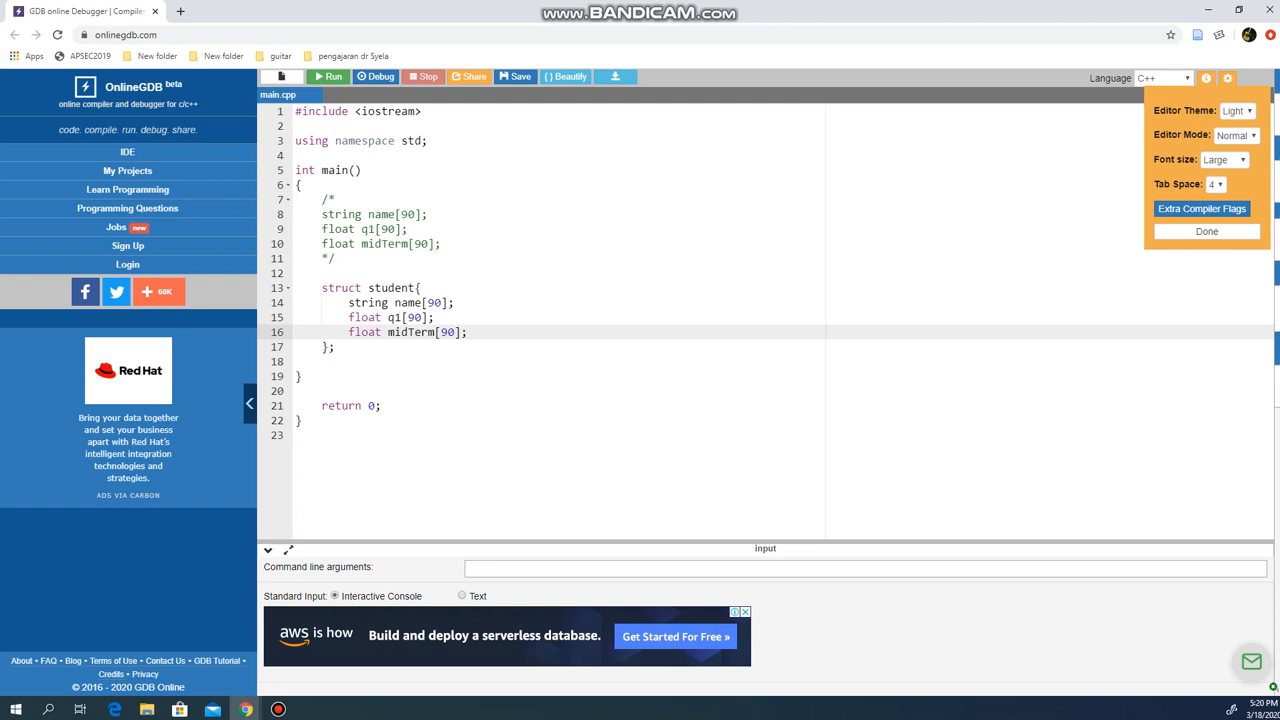
# Remove the [90] sizes so the struct members are plain name, q1 and midTerm
pyautogui.click(450, 302)
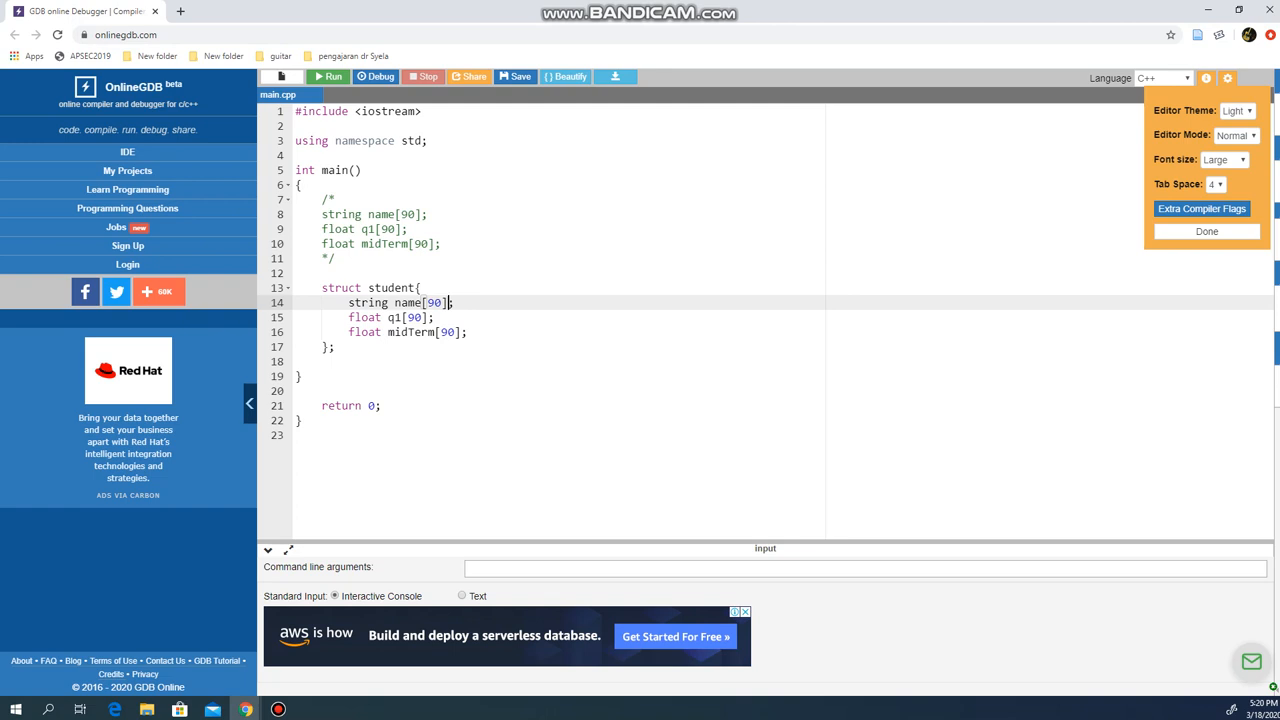
pyautogui.press('Backspace')
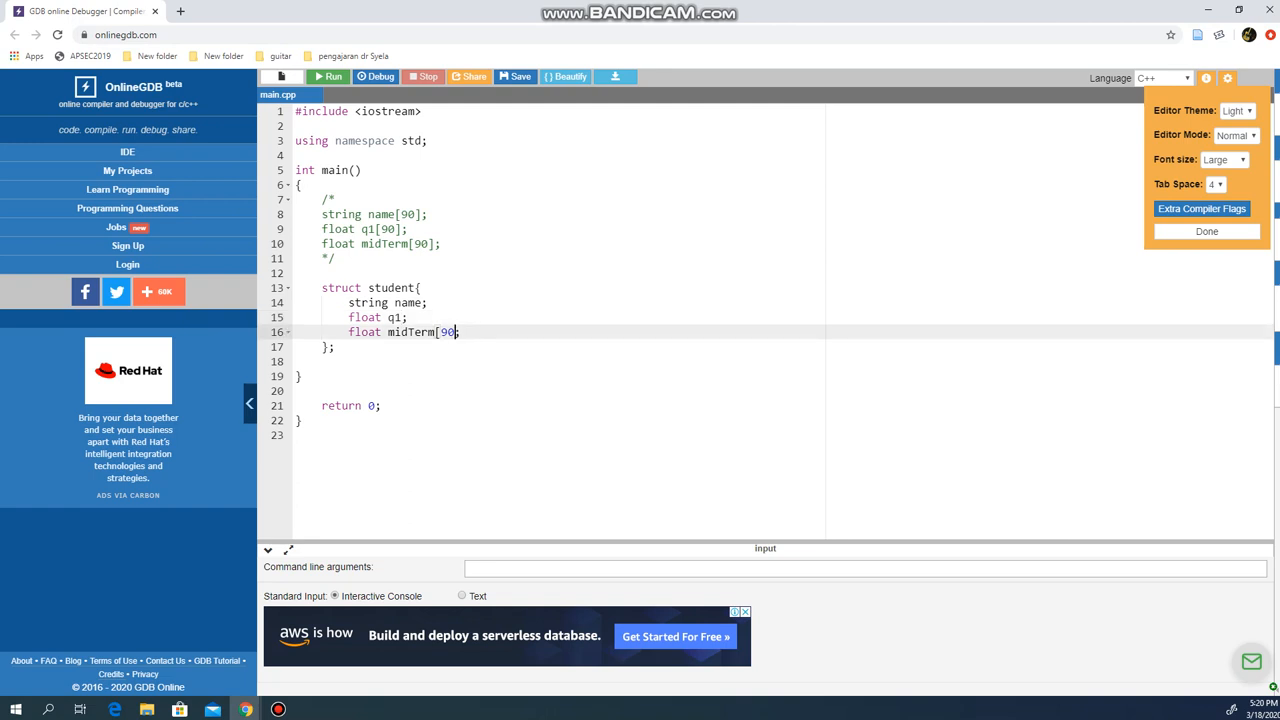
pyautogui.press('Backspace')
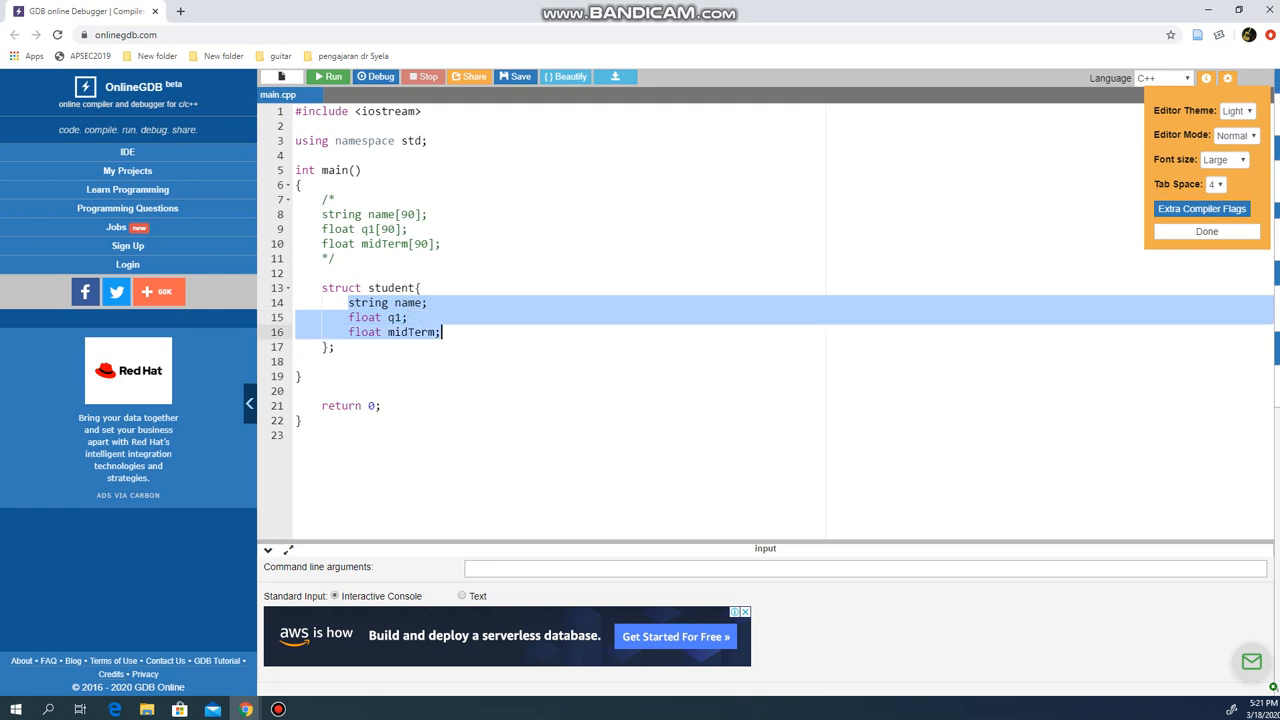
# Try adding ', q2, q3' after q1 in the struct, then remove them again
pyautogui.click(340, 347)
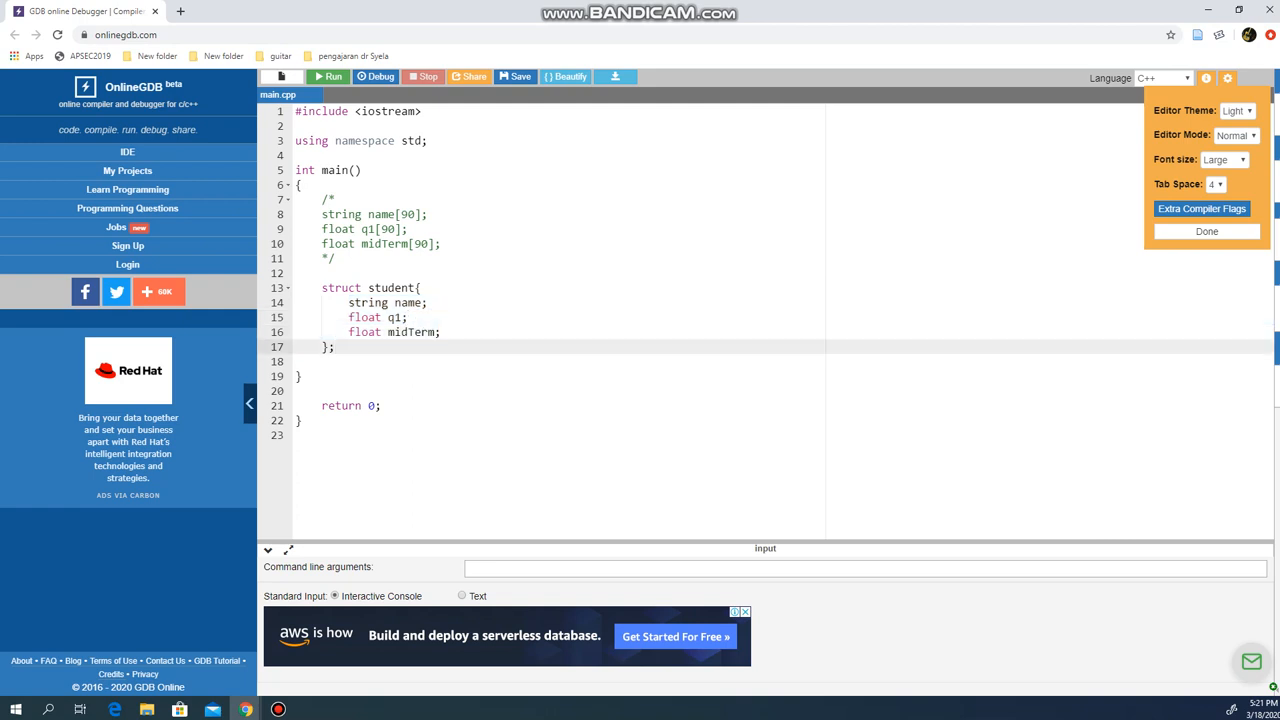
pyautogui.moveTo(321, 287); pyautogui.dragTo(335, 347)
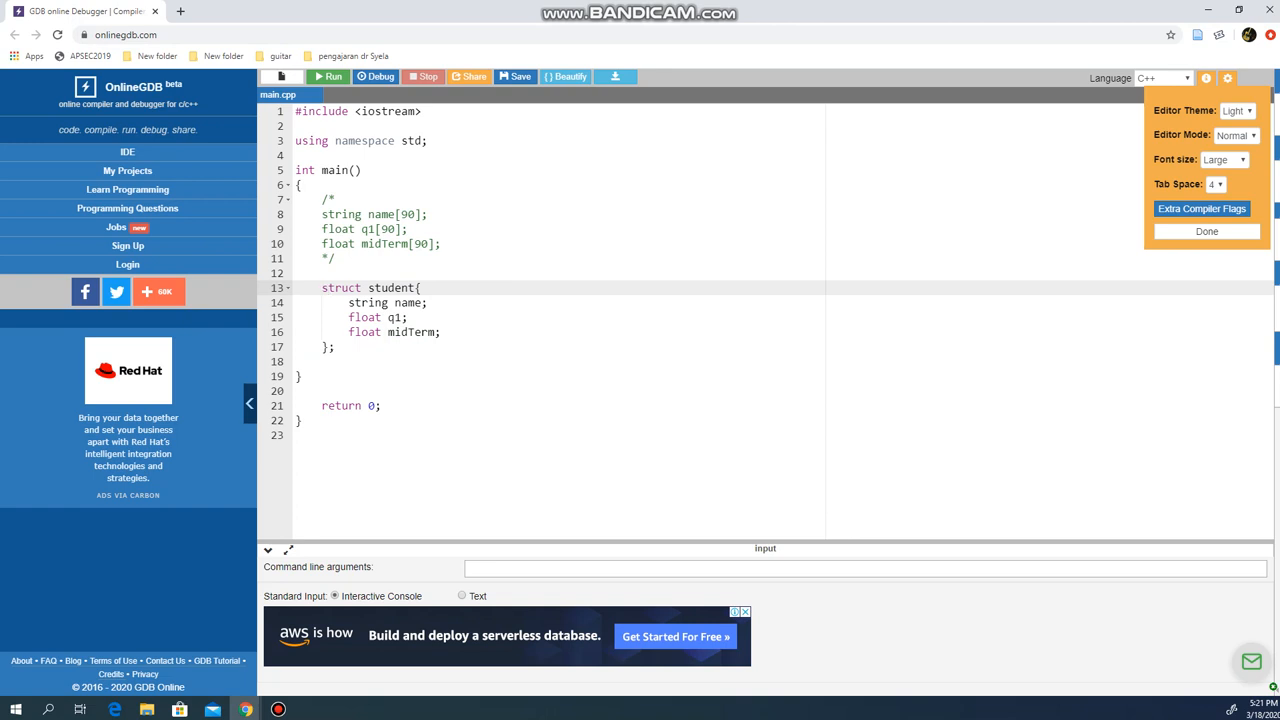
pyautogui.doubleClick(365, 317)
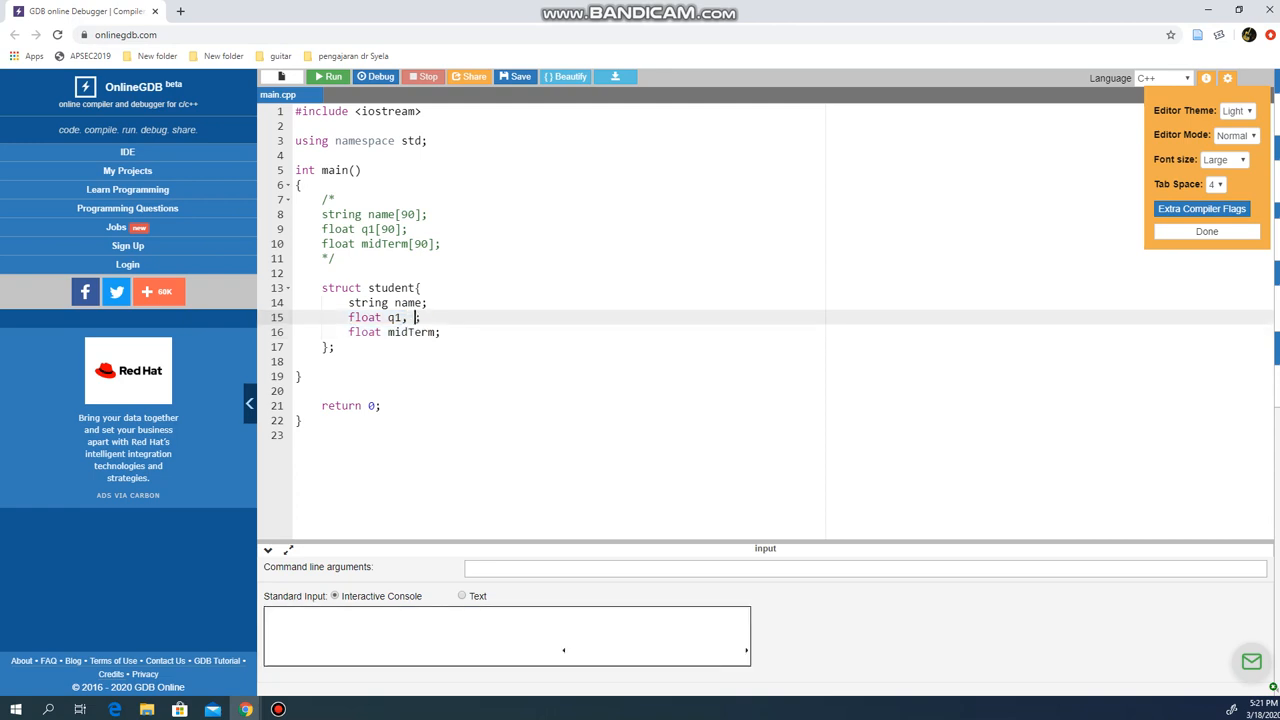
pyautogui.write(', q2, q3')
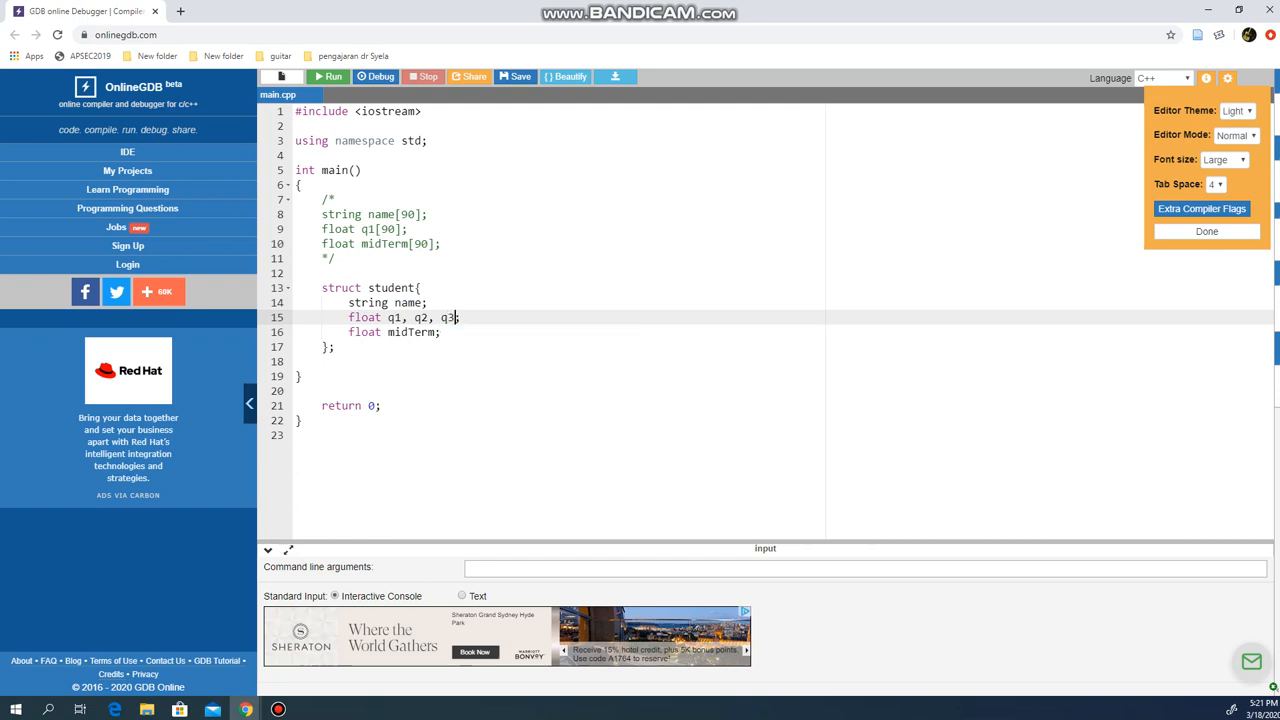
pyautogui.press('Backspace')
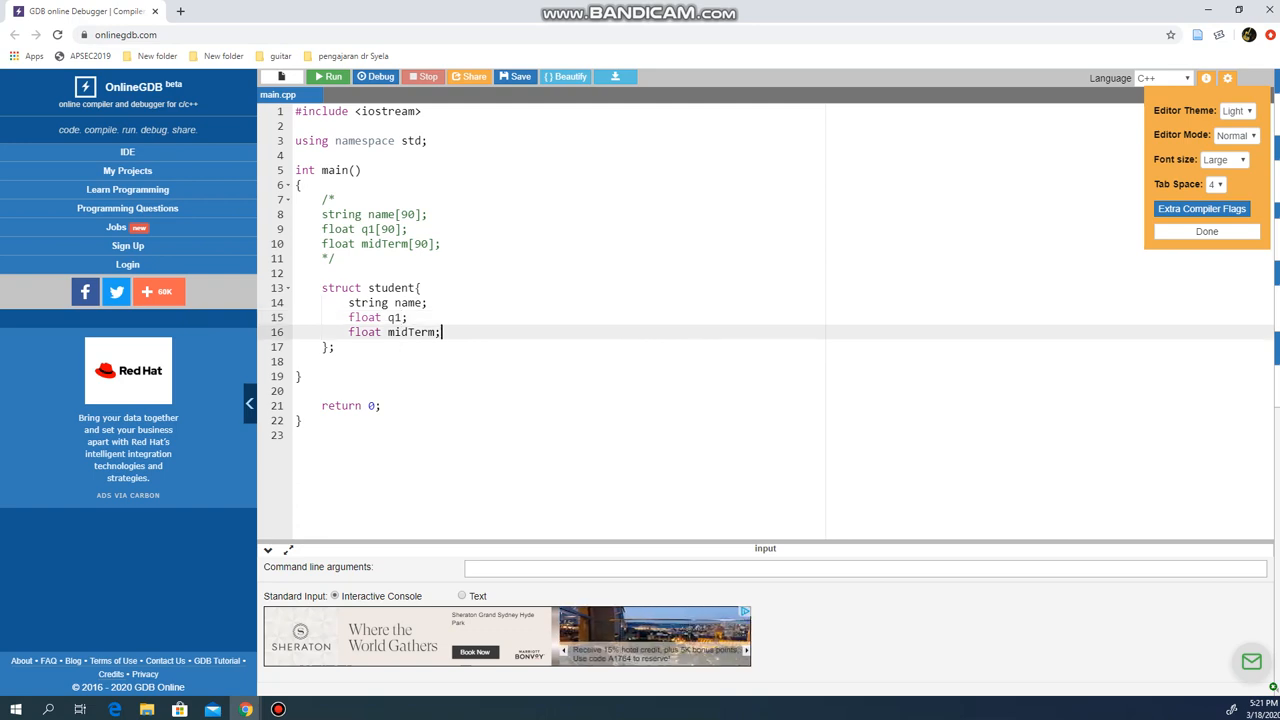
# Add an 'int age;' member after midTerm in the student struct
pyautogui.click(338, 347)
pyautogui.write('i')
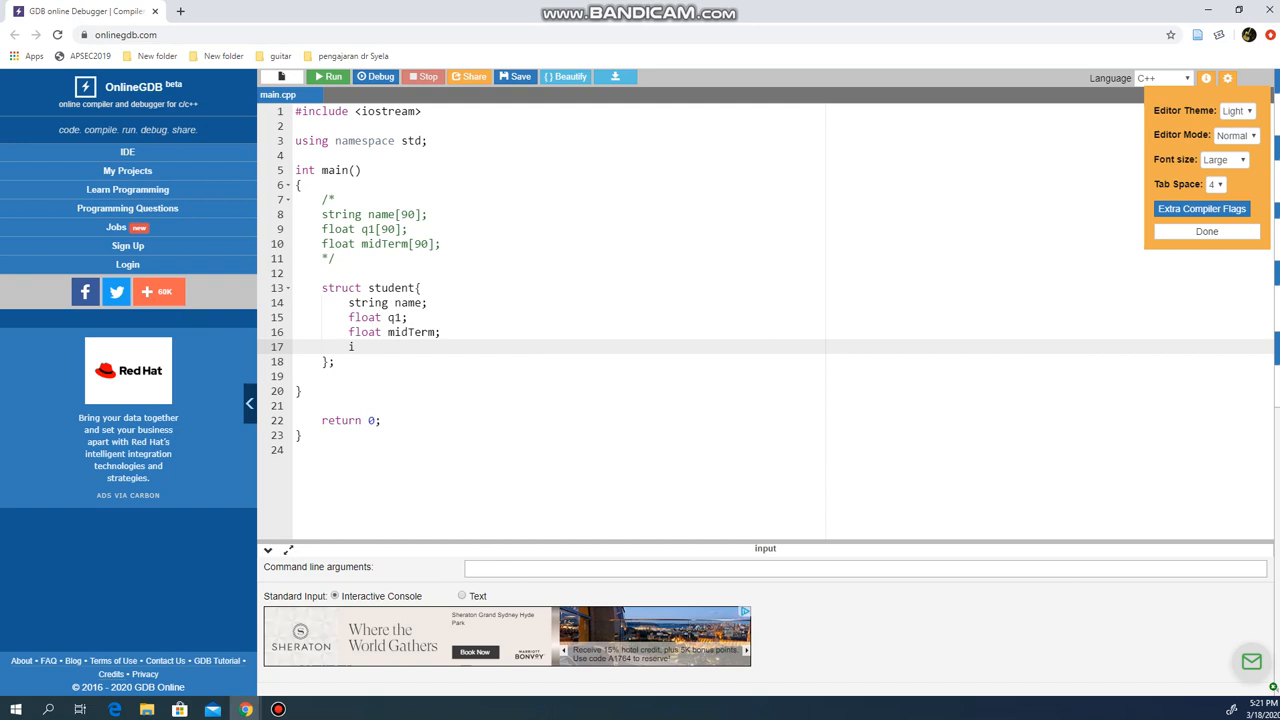
pyautogui.write('nt a')
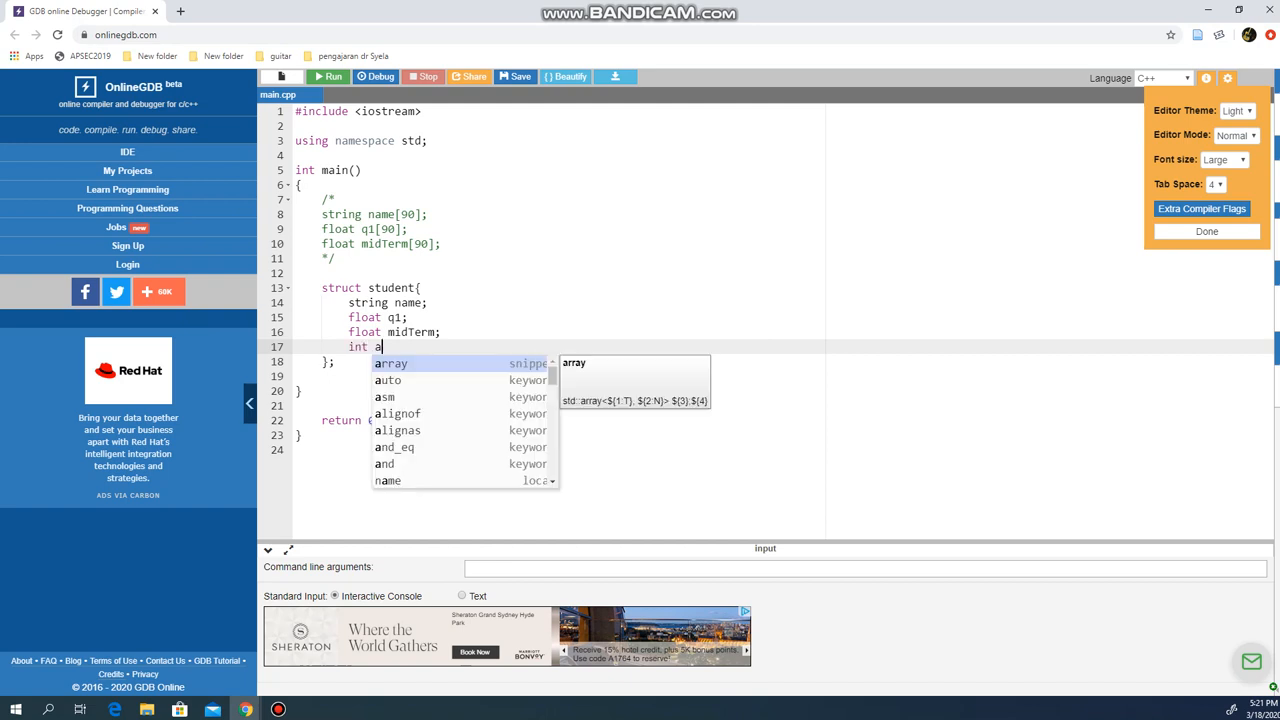
pyautogui.write('ge;')
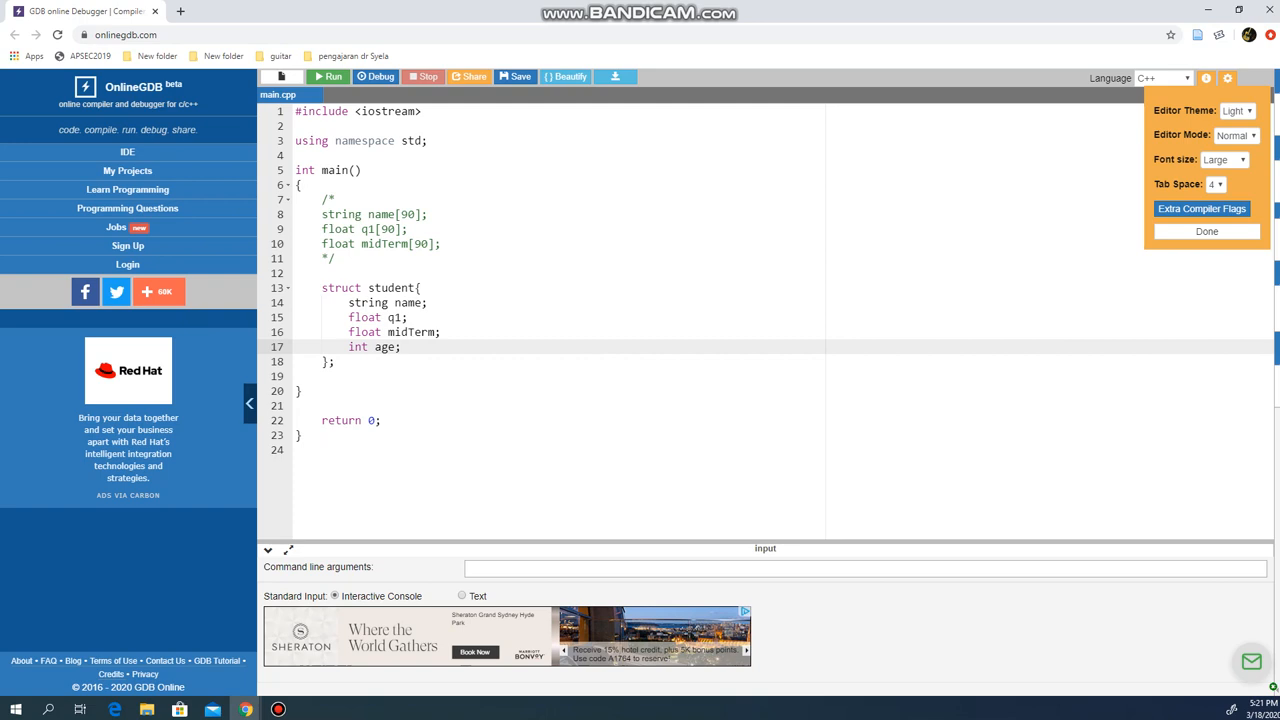
pyautogui.click(400, 347)
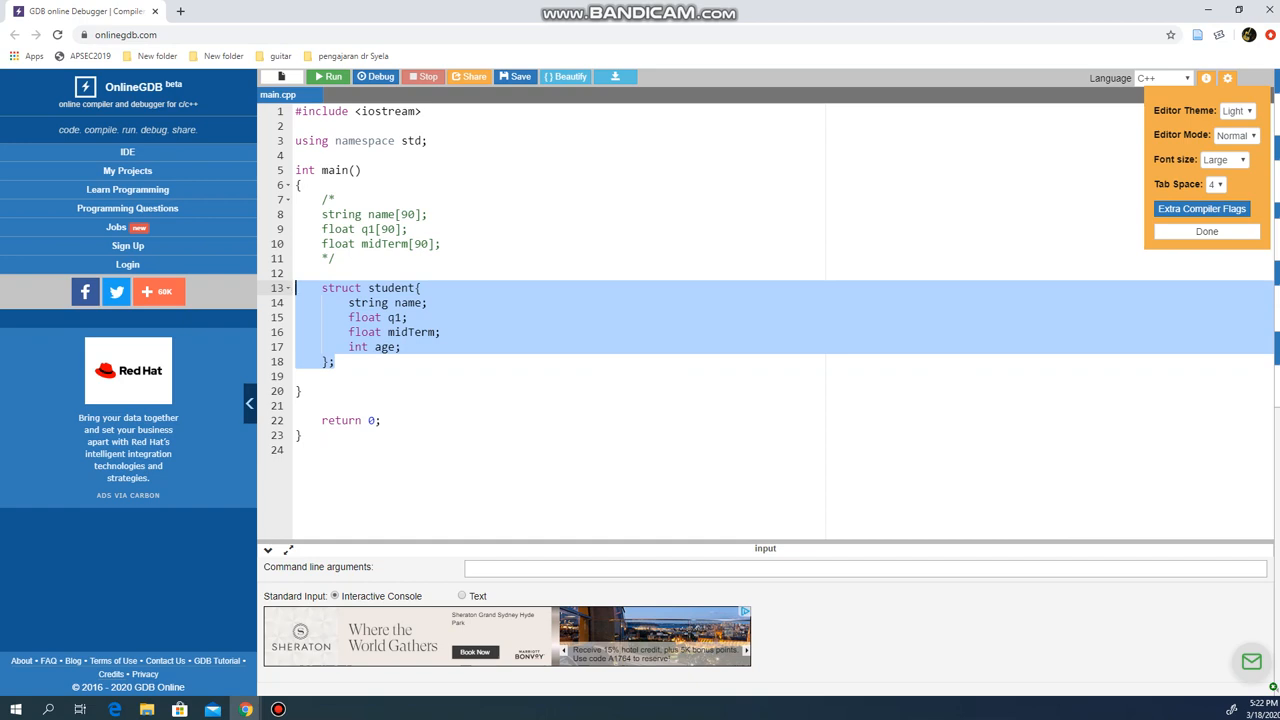
# Cut the student struct out of main and paste it above main as a global declaration
pyautogui.rightClick(385, 345)
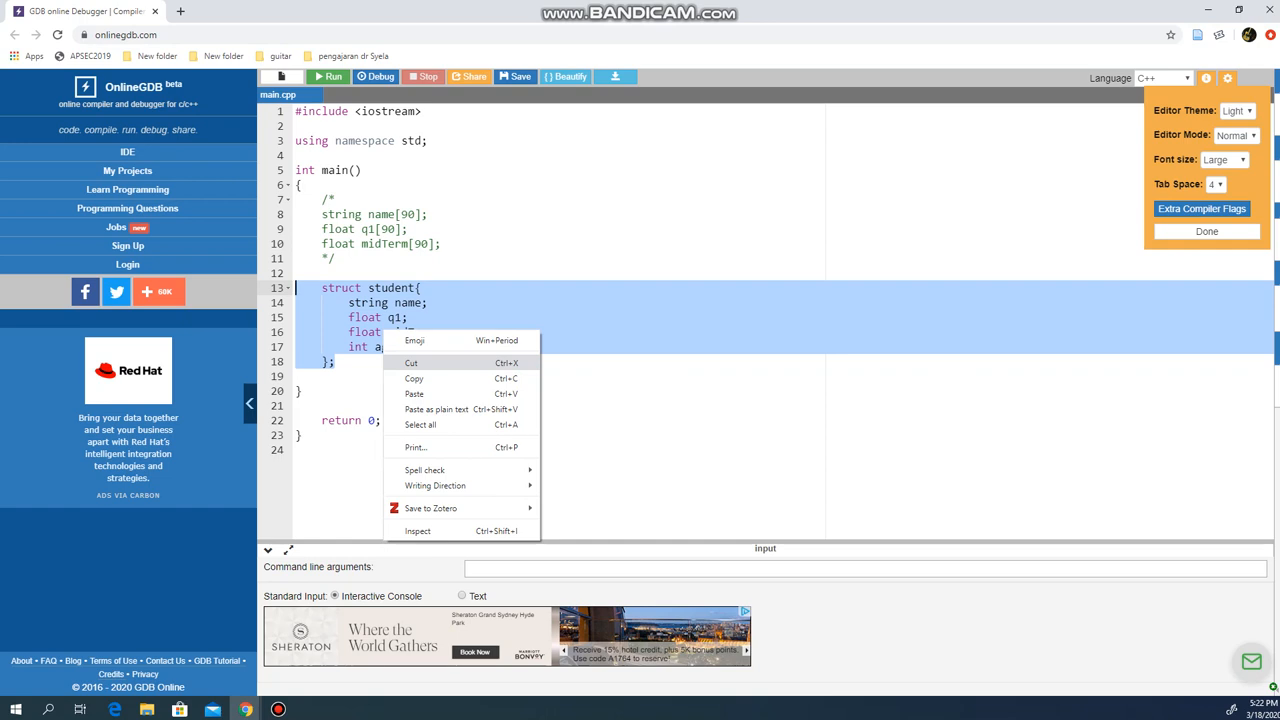
pyautogui.click(411, 362)
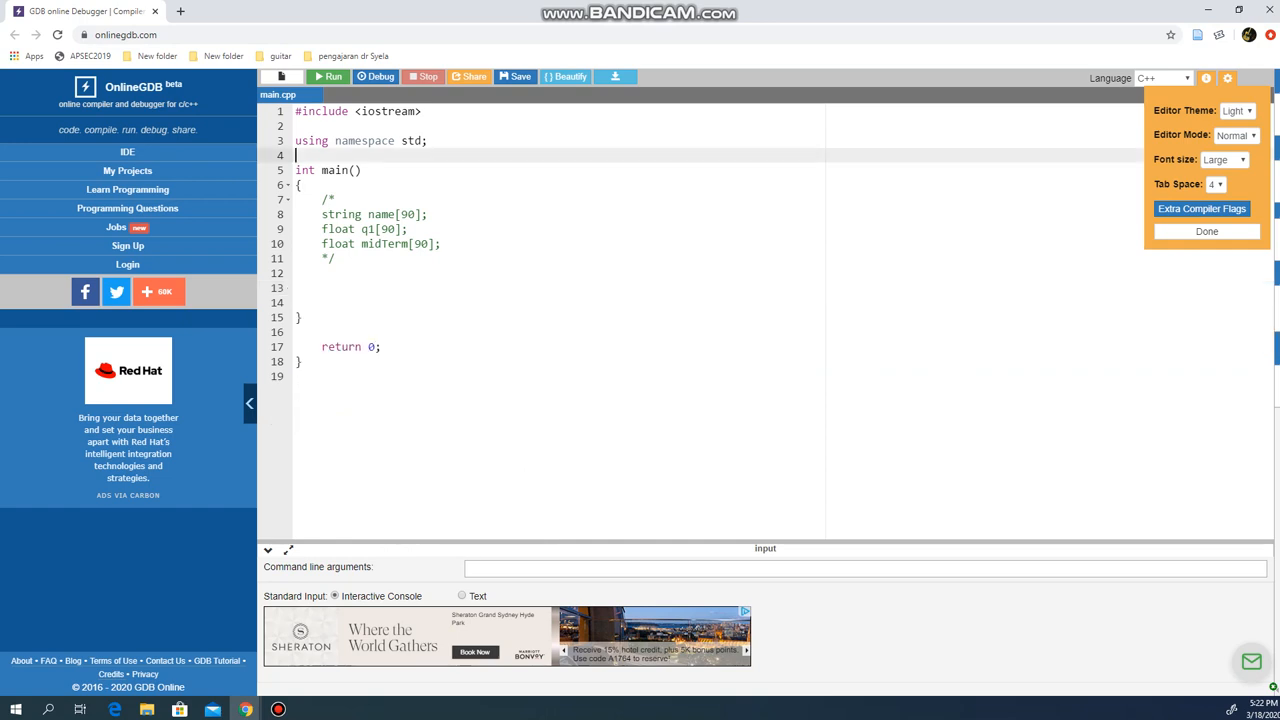
pyautogui.press('Return')
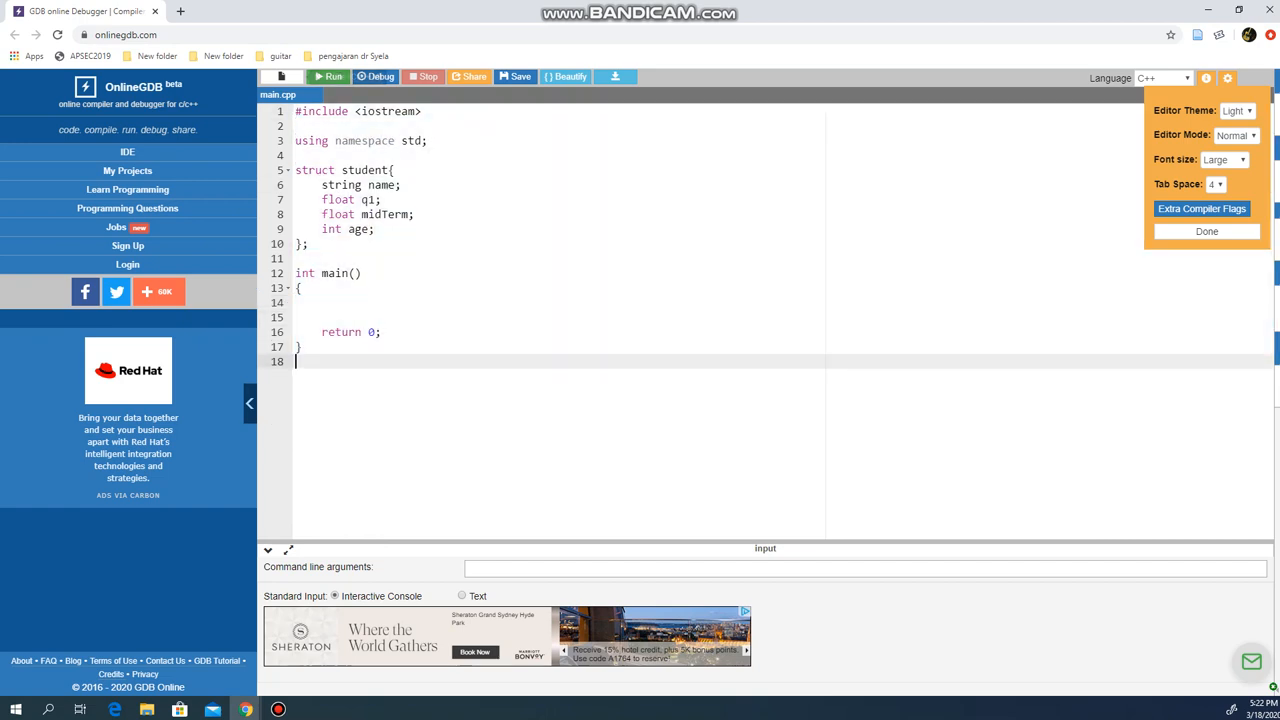
# Compile and run the student-struct program so it finishes with exit code 0
pyautogui.click(329, 77)
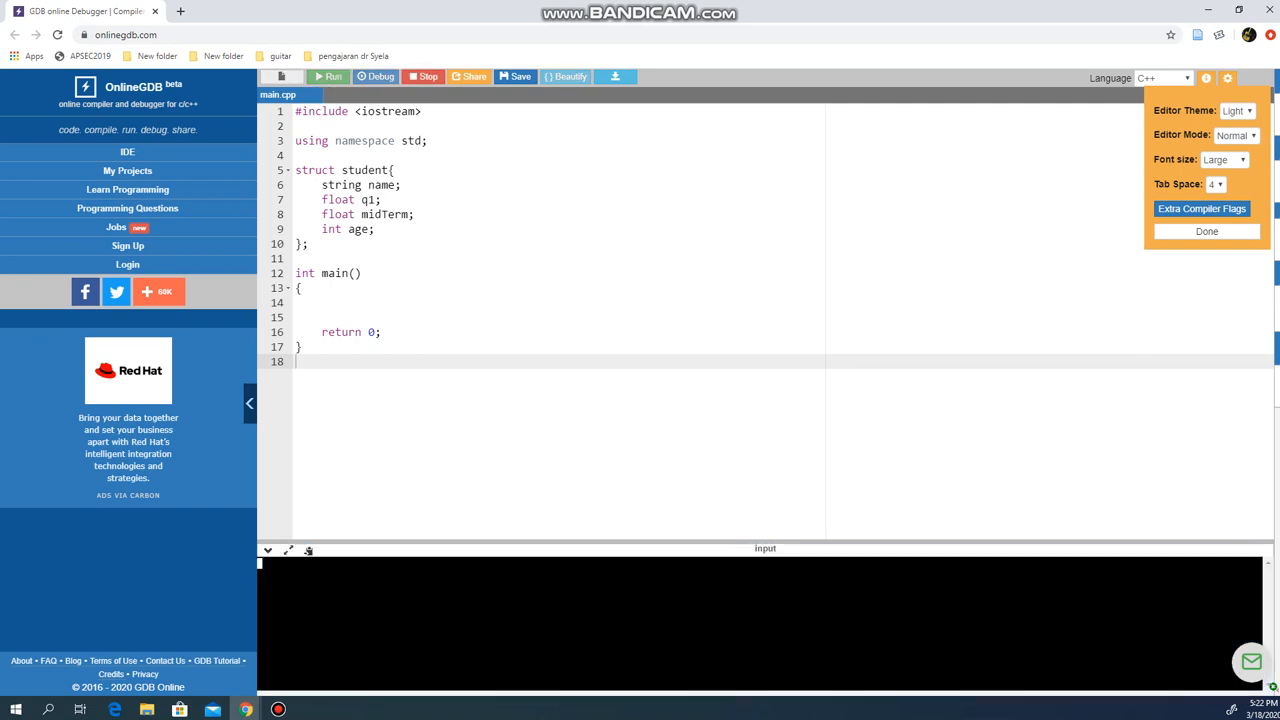
pyautogui.click(331, 77)
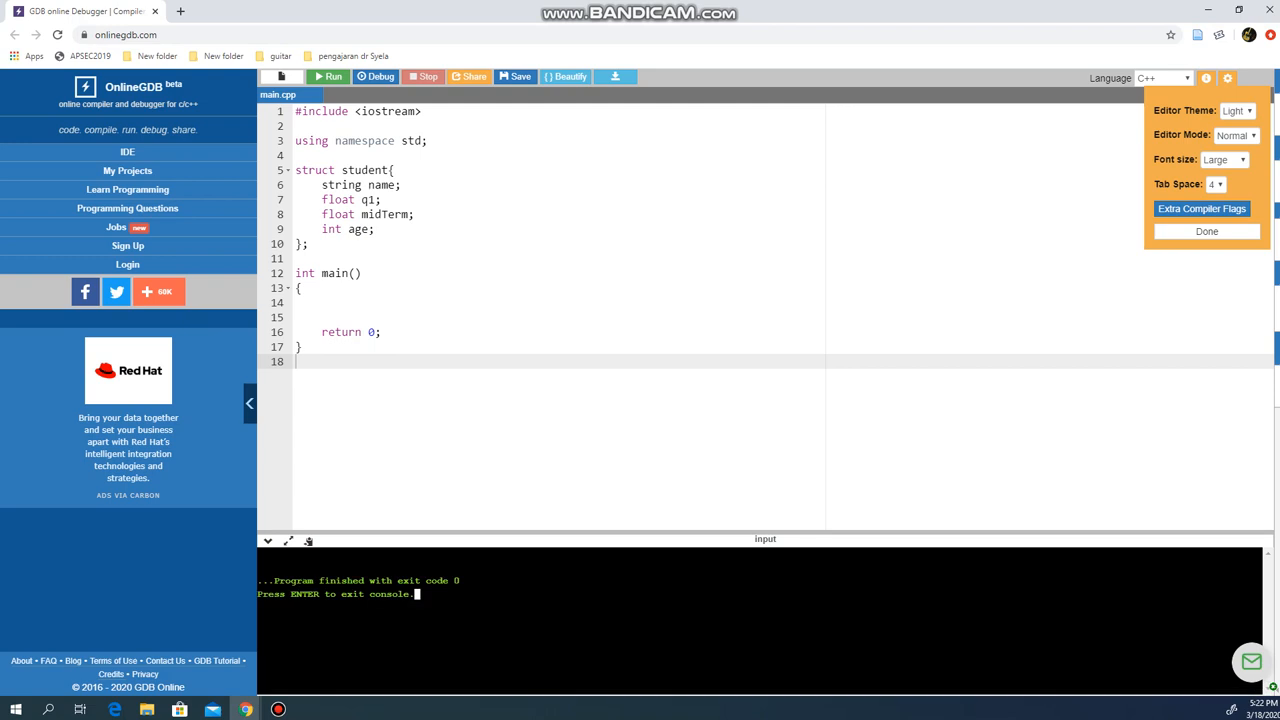